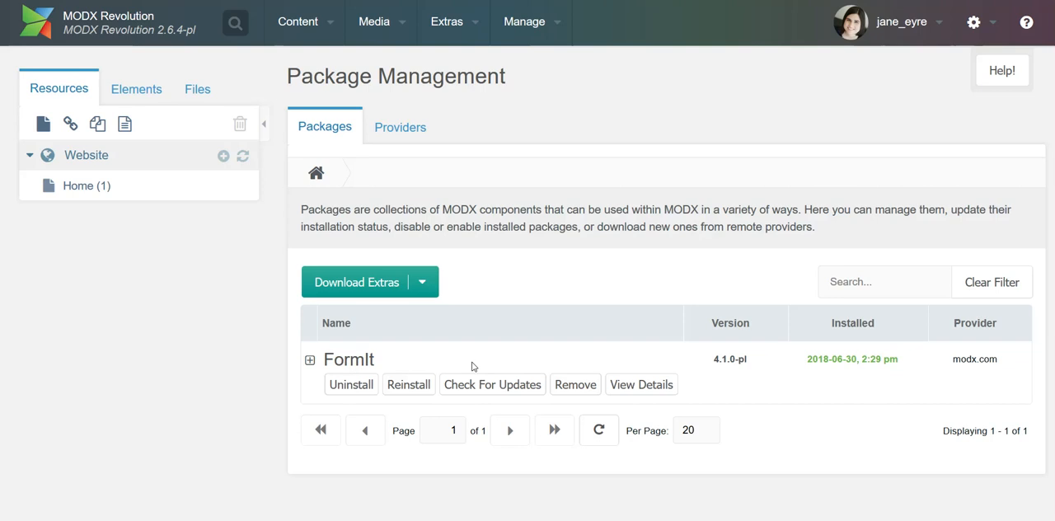
{"action": "mouse_move", "coordinate": [195, 317]}
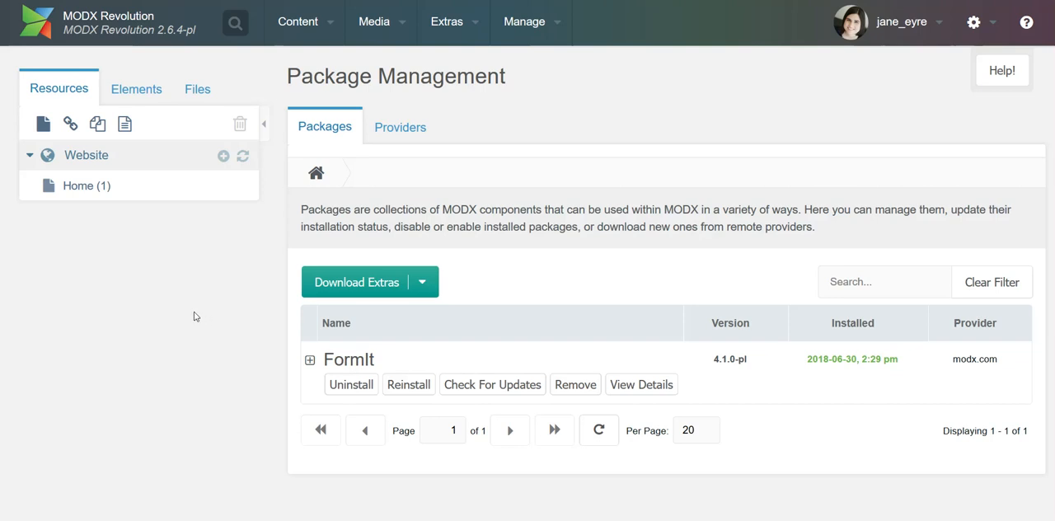
{"action": "mouse_move", "coordinate": [365, 257]}
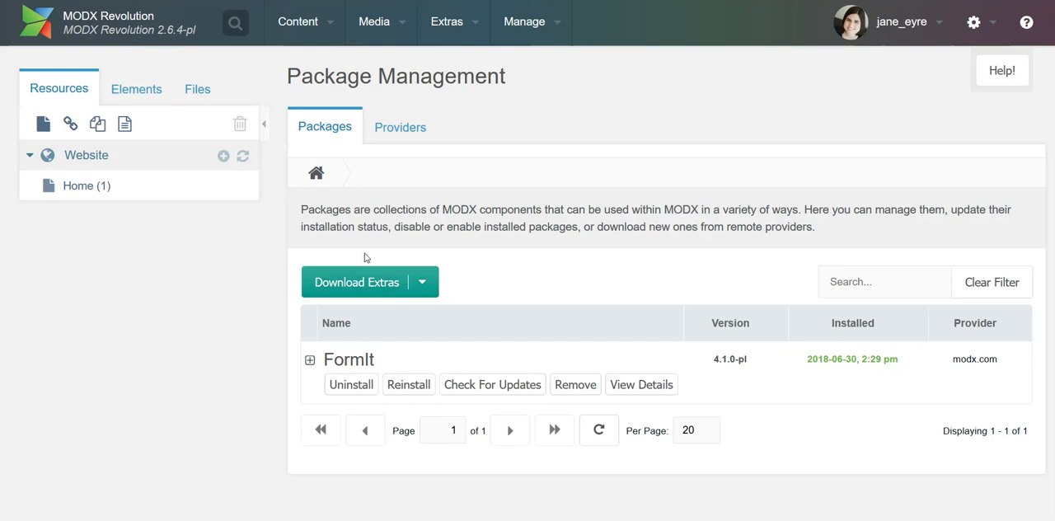
- Download the Wayfinder extra from the provider's package browser
{"action": "left_click", "coordinate": [356, 282]}
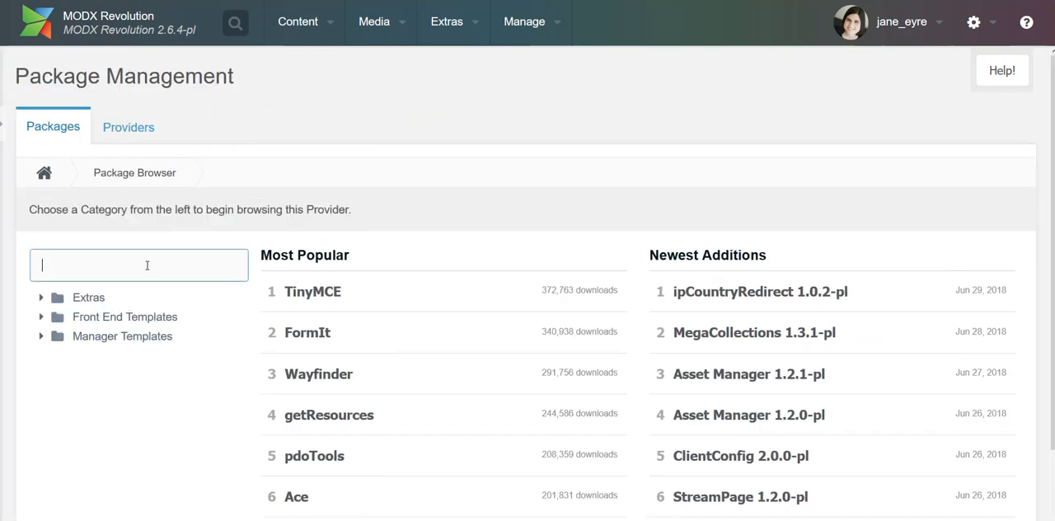
{"action": "mouse_move", "coordinate": [271, 272]}
{"action": "type", "text": "Wayfinder"}
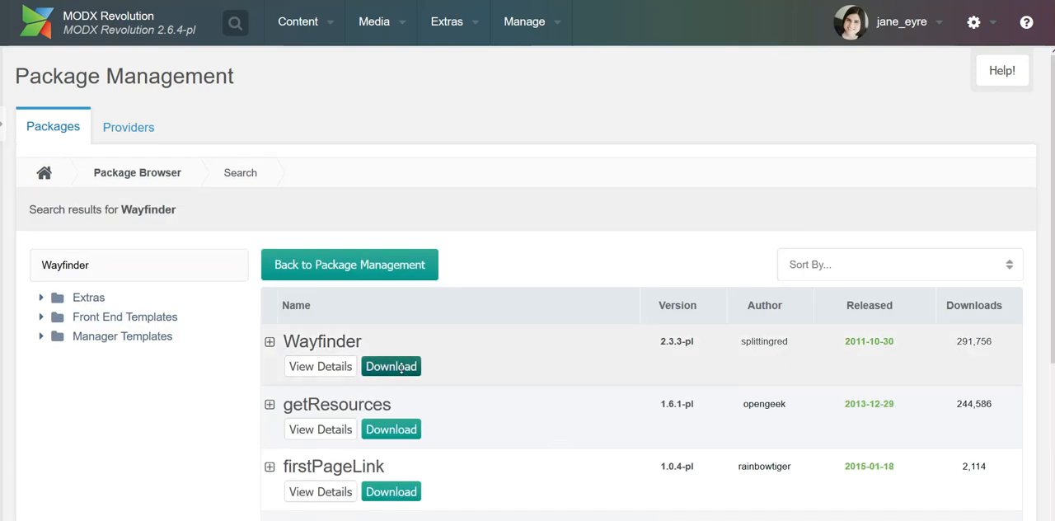
{"action": "left_click", "coordinate": [390, 365]}
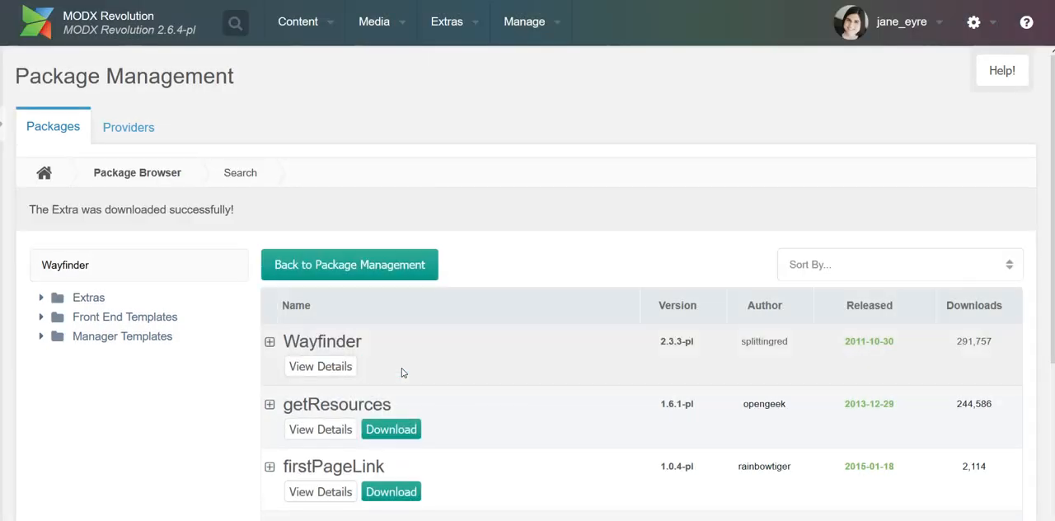
{"action": "left_click", "coordinate": [348, 264]}
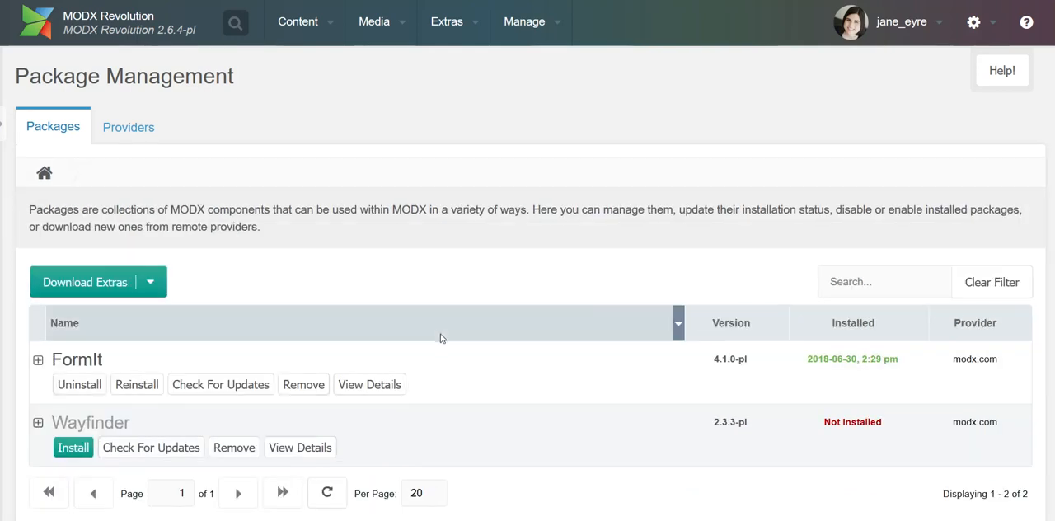
- Install the downloaded Wayfinder package and dismiss the installation console
{"action": "left_click", "coordinate": [73, 446]}
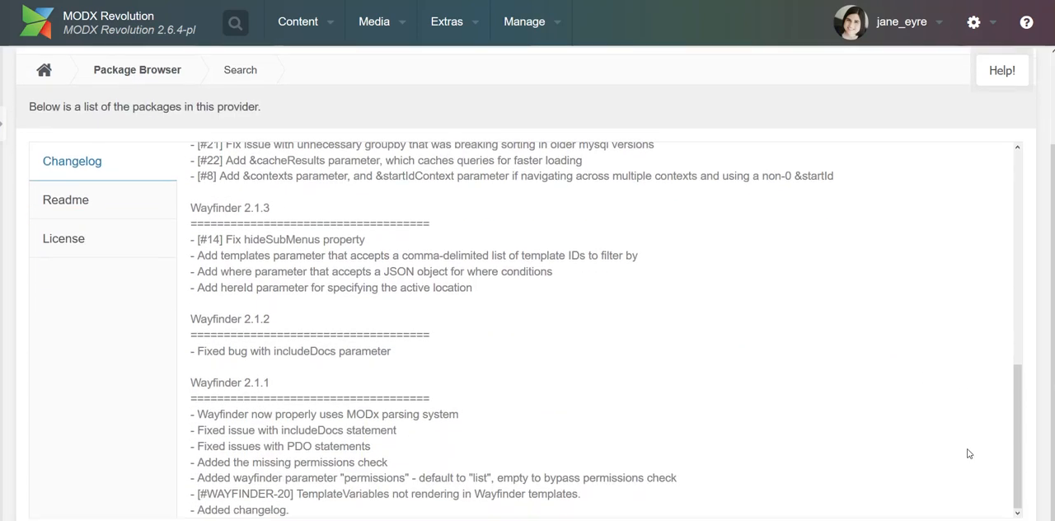
{"action": "left_click", "coordinate": [73, 433]}
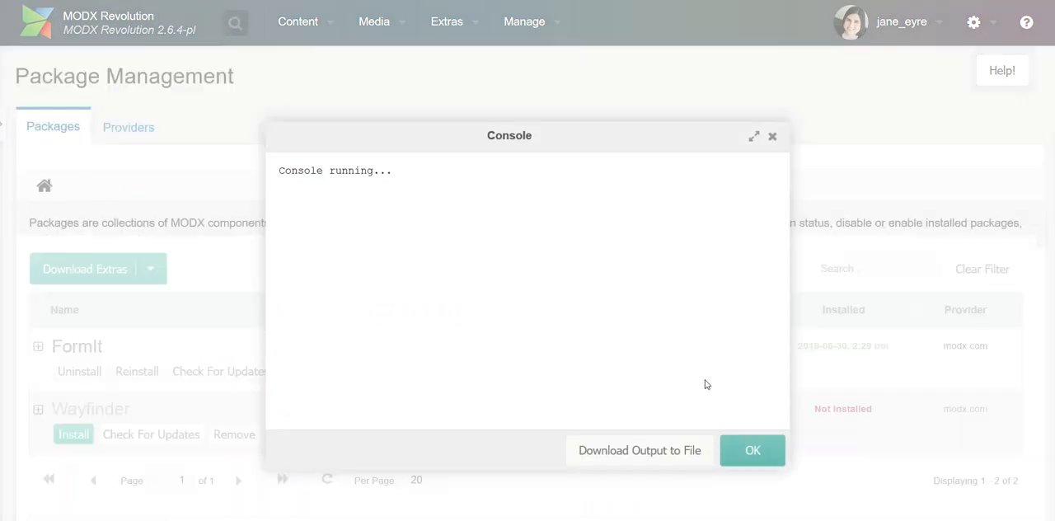
{"action": "left_click", "coordinate": [751, 449]}
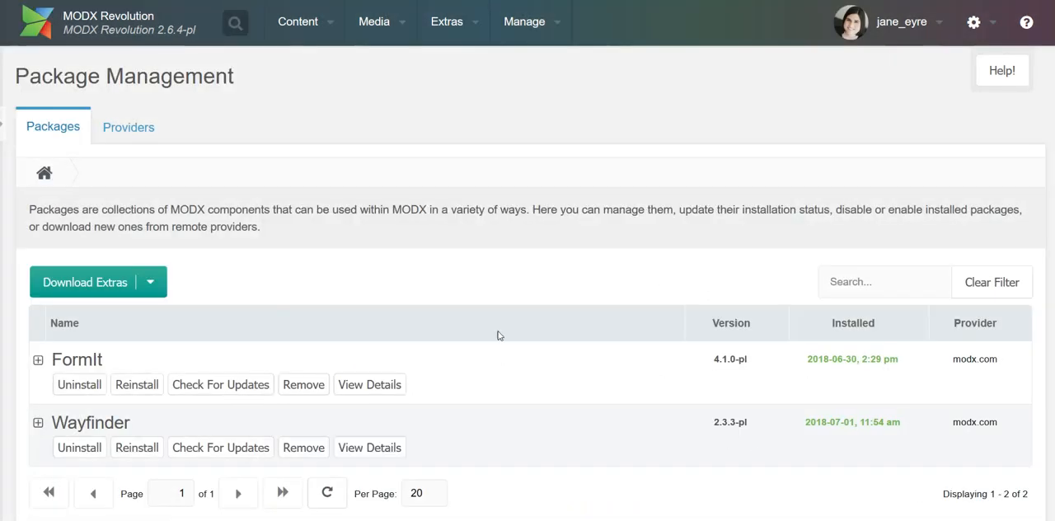
{"action": "mouse_move", "coordinate": [268, 420]}
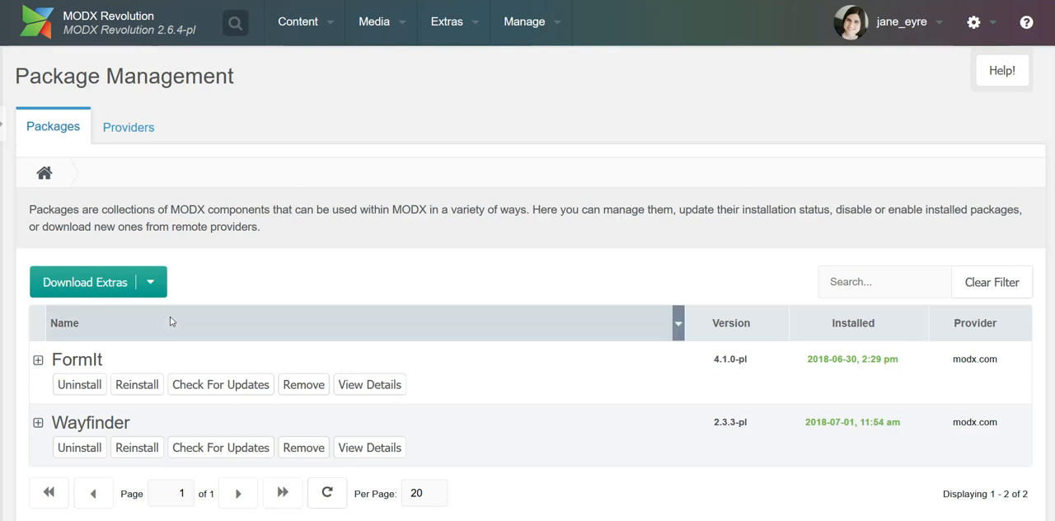
- Bring up the Download Extras package browser to search for another extra
{"action": "left_click", "coordinate": [84, 281]}
{"action": "type", "text": "Co"}
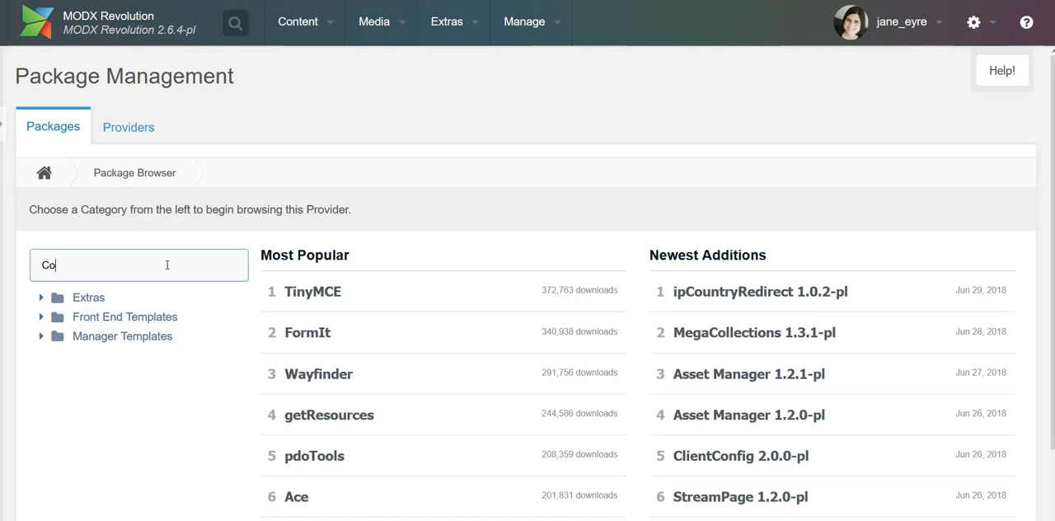
- Search for Collections, download it, install it and dismiss the console
{"action": "key", "text": "Return"}
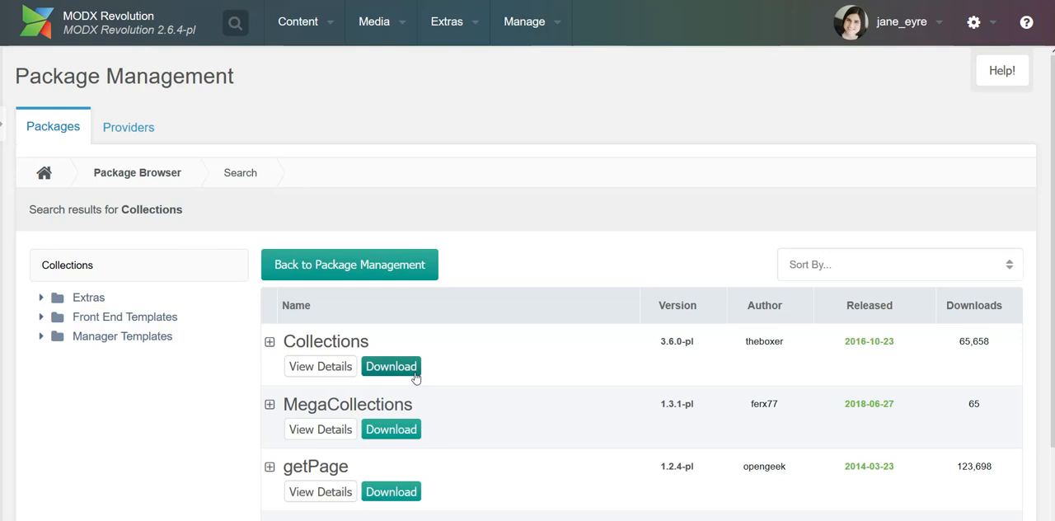
{"action": "left_click", "coordinate": [390, 365]}
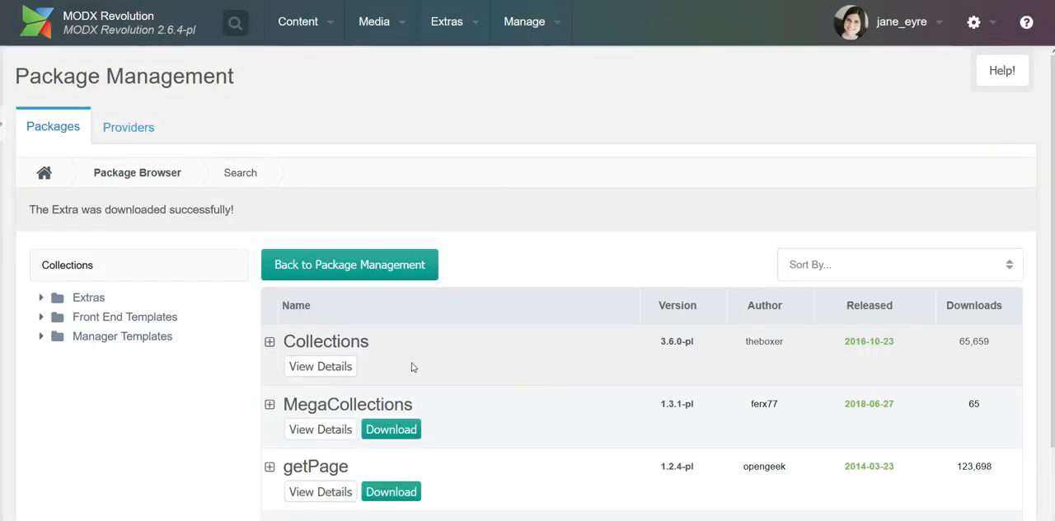
{"action": "mouse_move", "coordinate": [435, 360]}
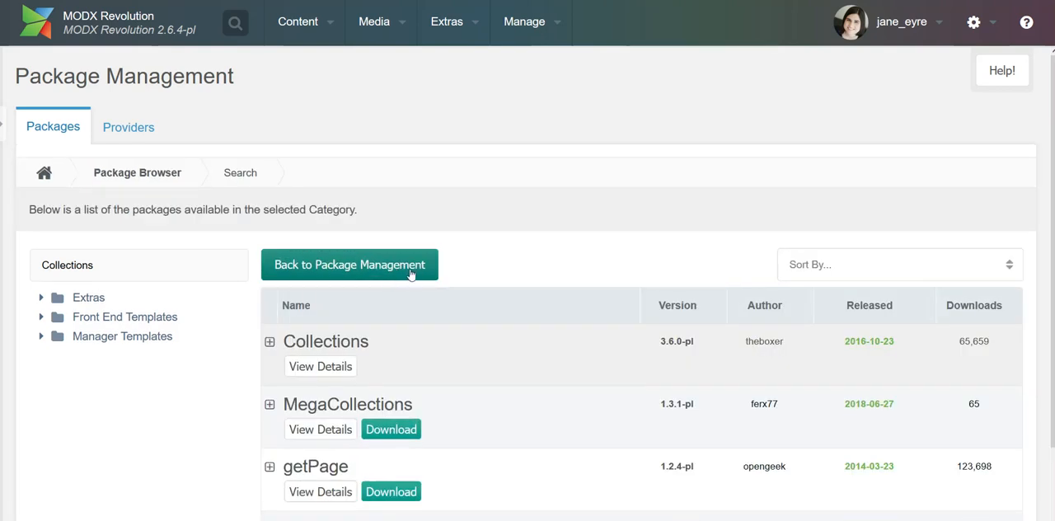
{"action": "left_click", "coordinate": [349, 265]}
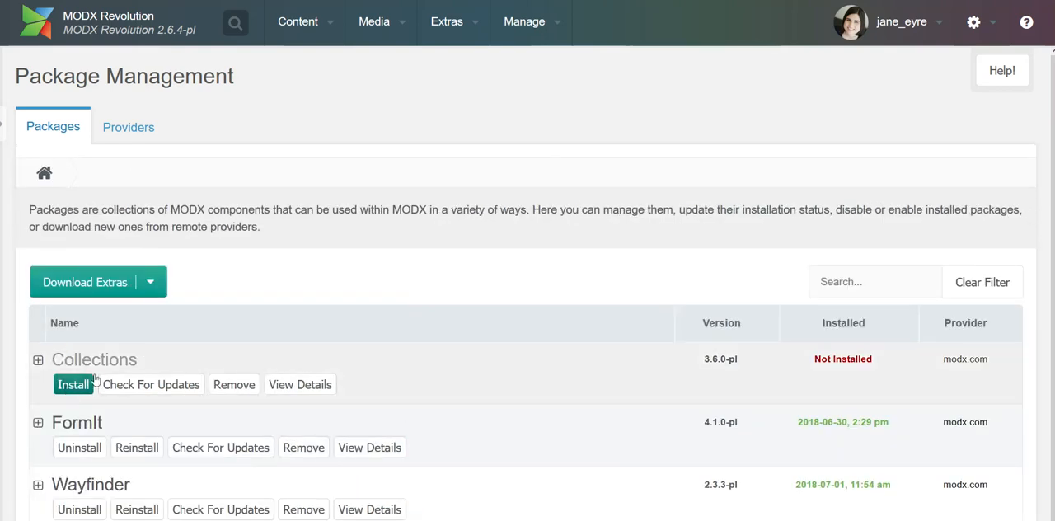
{"action": "left_click", "coordinate": [73, 384]}
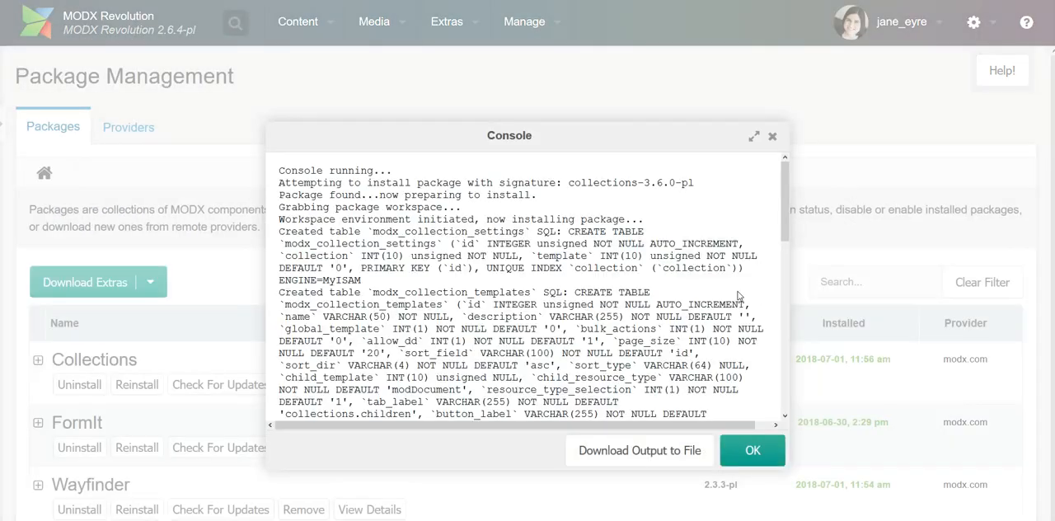
{"action": "left_click", "coordinate": [750, 450]}
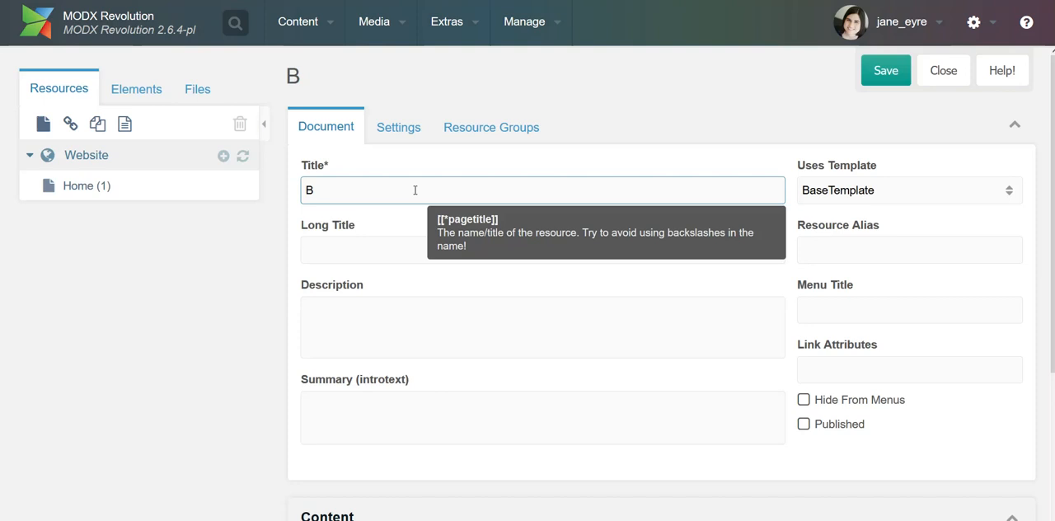
- Title the resource Blog, set its Resource Type to Collection and save it
{"action": "type", "text": "log"}
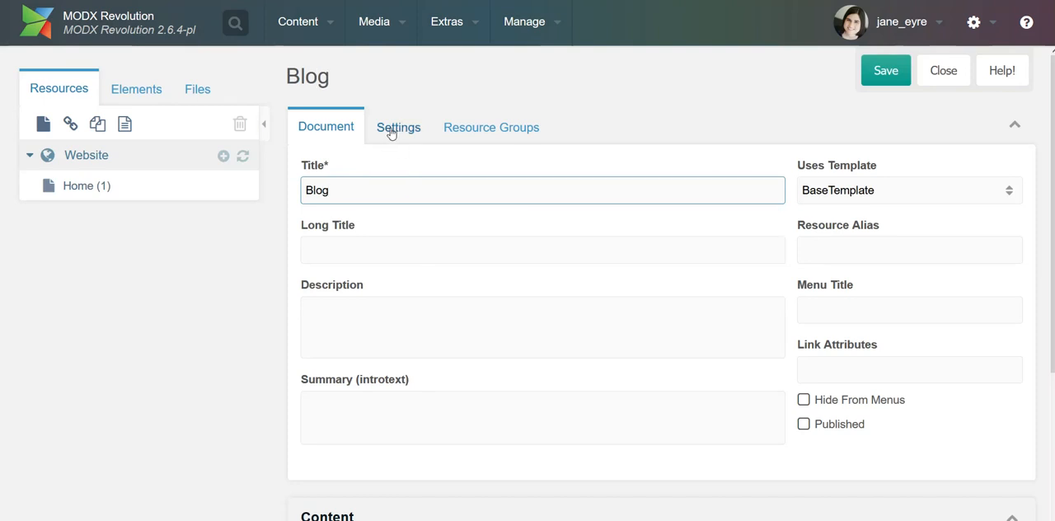
{"action": "left_click", "coordinate": [398, 127]}
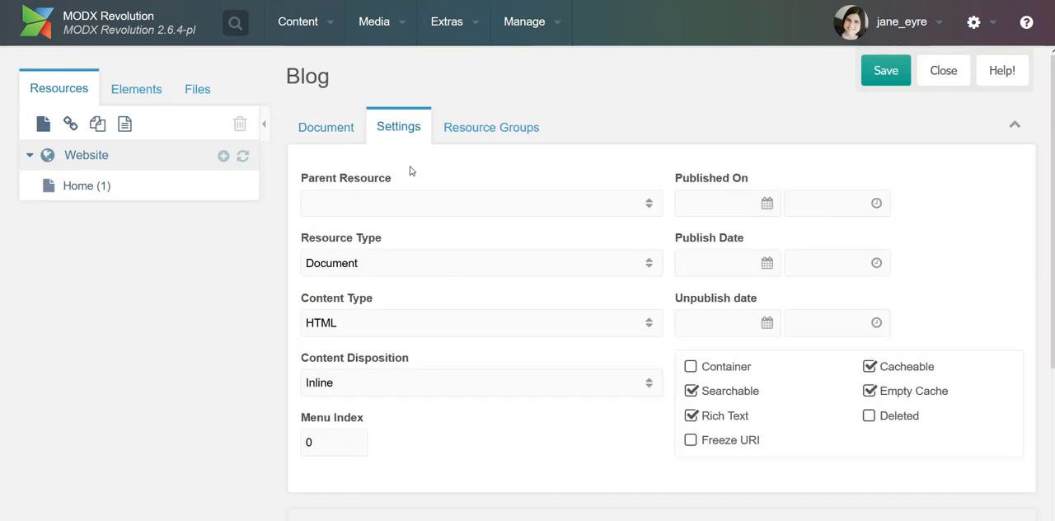
{"action": "left_click", "coordinate": [480, 263]}
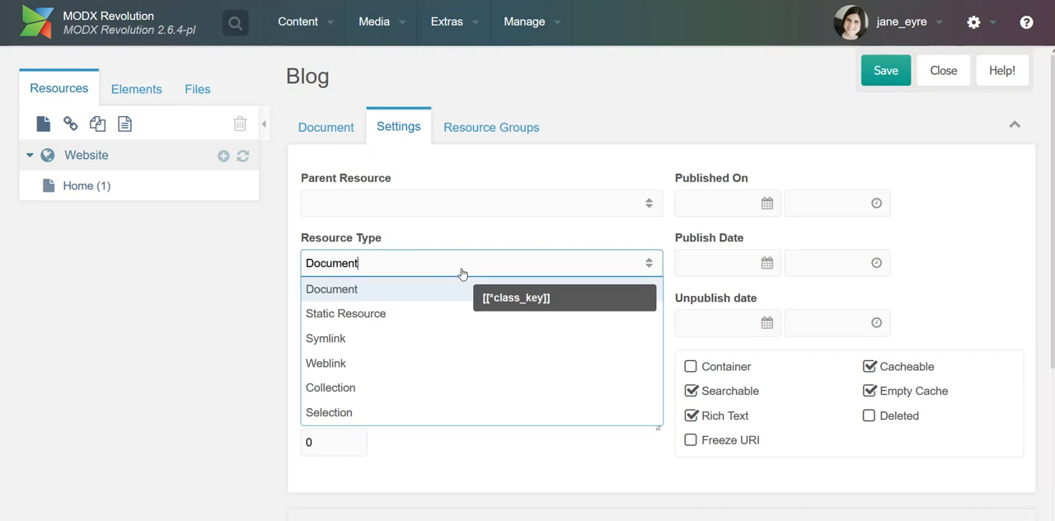
{"action": "left_click", "coordinate": [329, 387]}
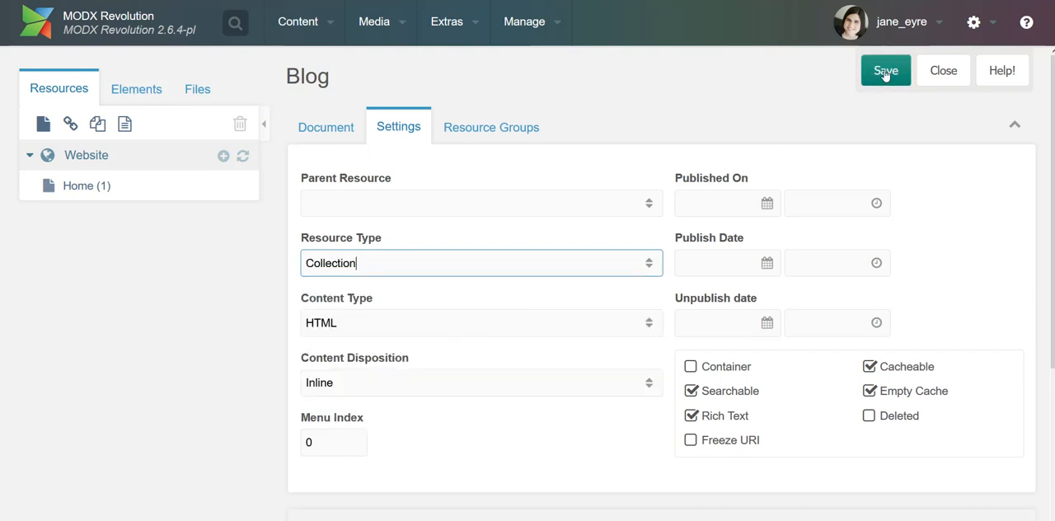
{"action": "left_click", "coordinate": [884, 70]}
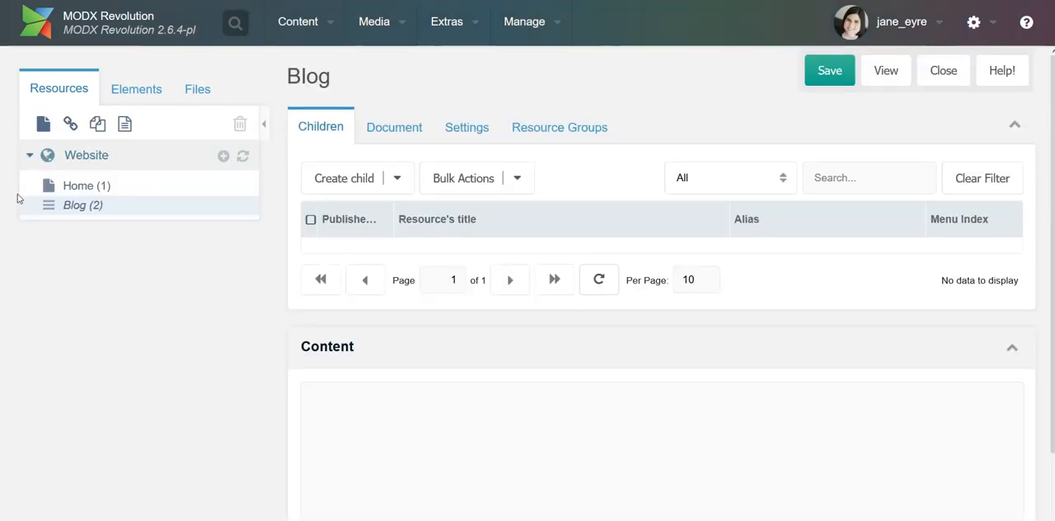
{"action": "mouse_move", "coordinate": [78, 186]}
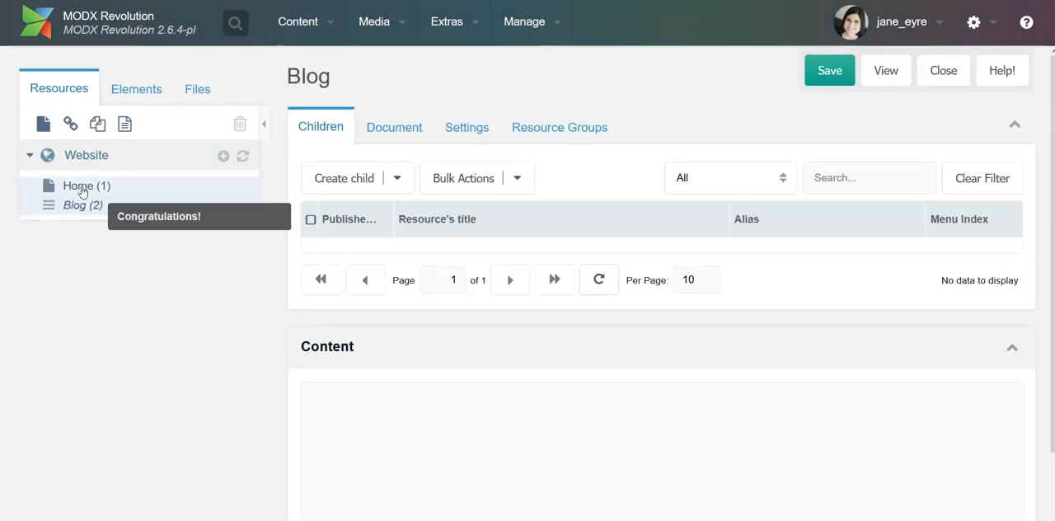
{"action": "mouse_move", "coordinate": [53, 188]}
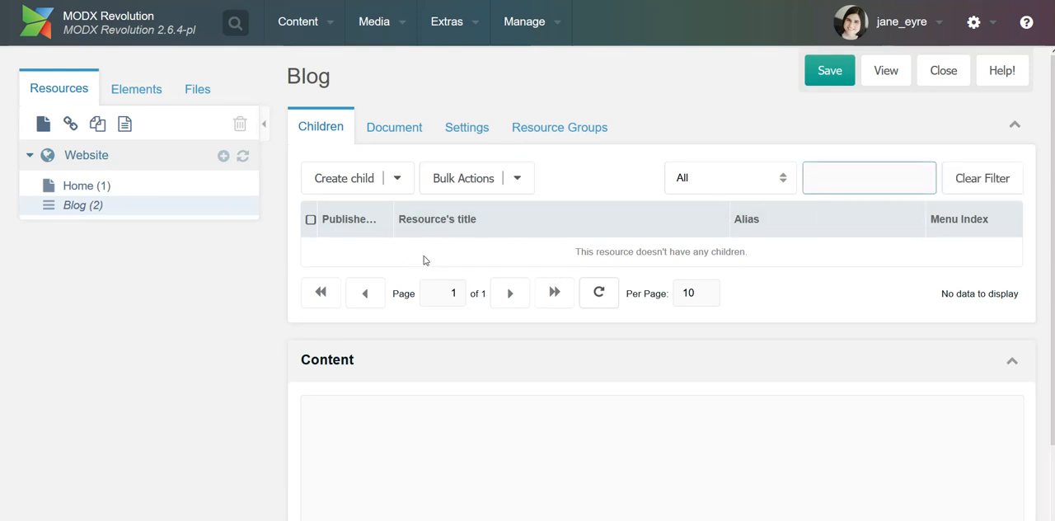
{"action": "left_click", "coordinate": [869, 177]}
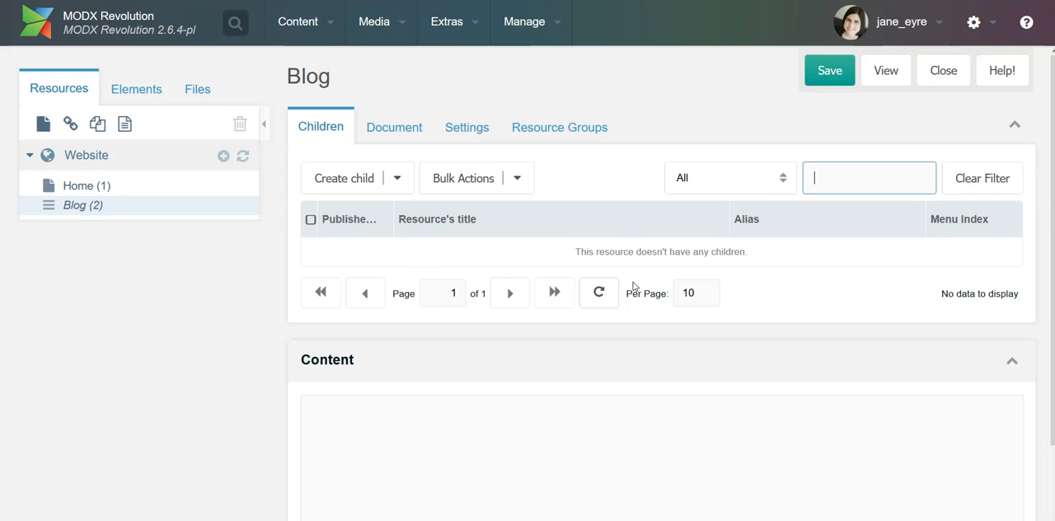
{"action": "mouse_move", "coordinate": [271, 264]}
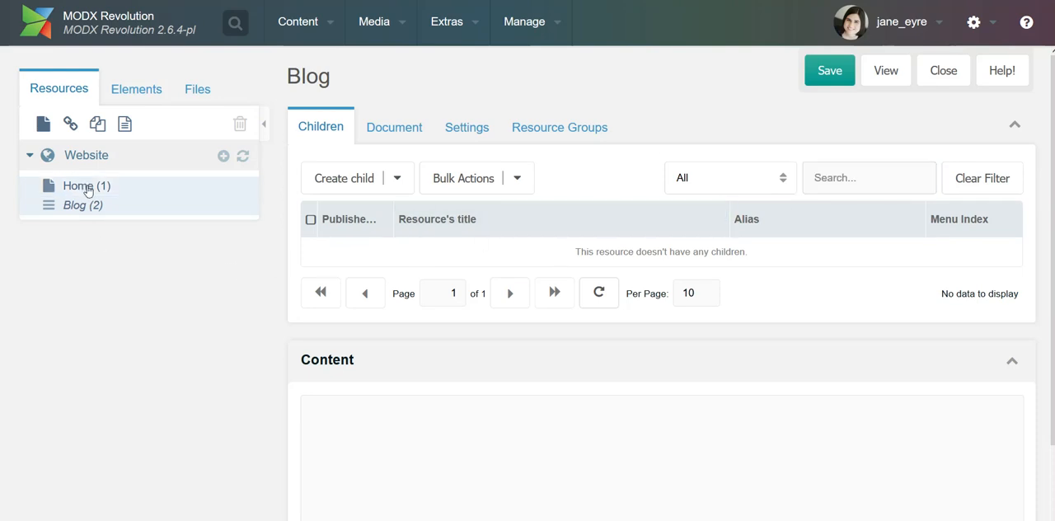
{"action": "left_click", "coordinate": [77, 186]}
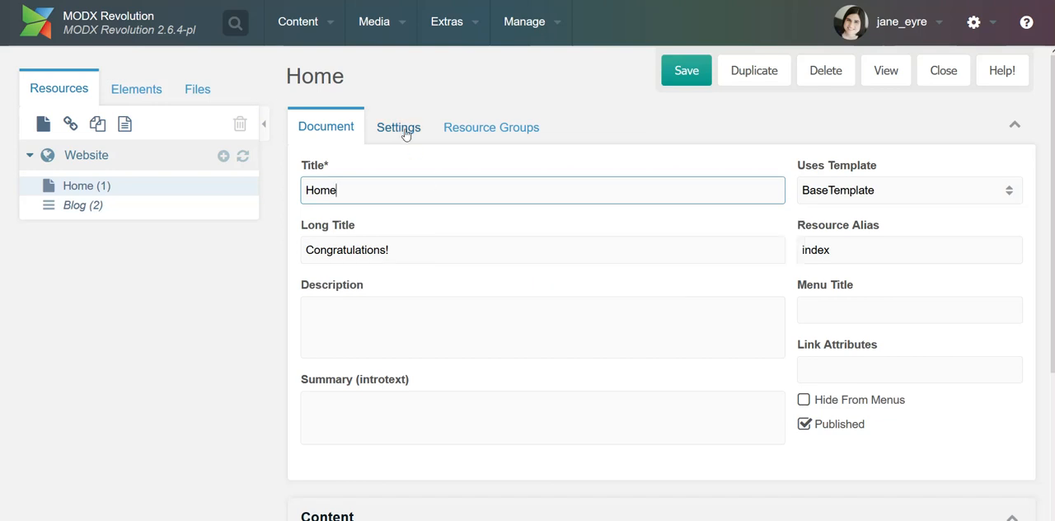
{"action": "mouse_move", "coordinate": [514, 368]}
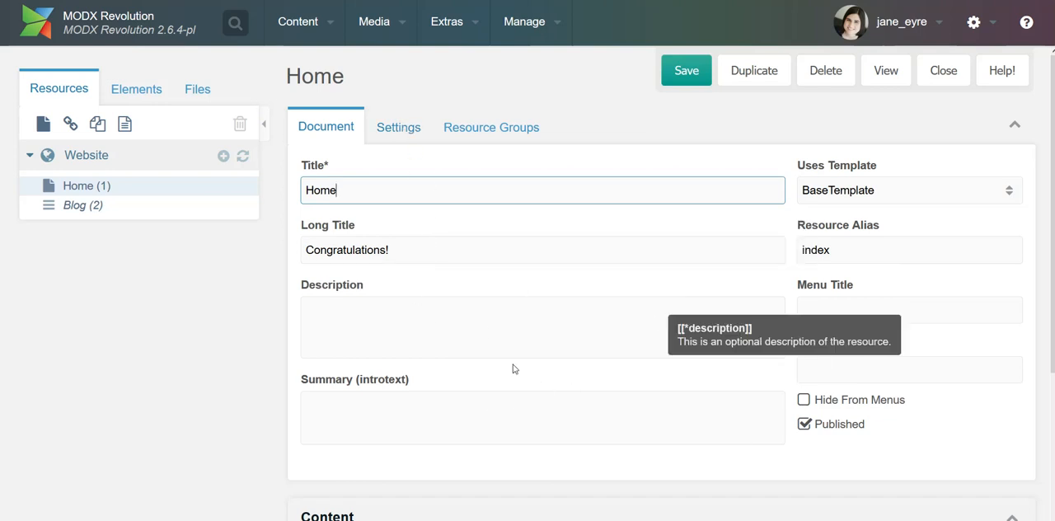
{"action": "scroll", "scroll_direction": "down", "scroll_amount": 3}
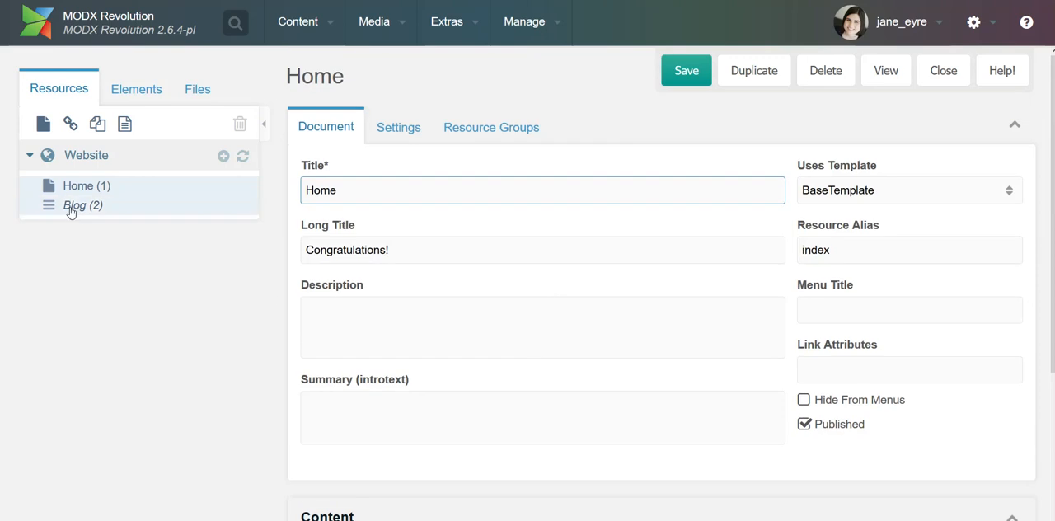
{"action": "left_click", "coordinate": [75, 205]}
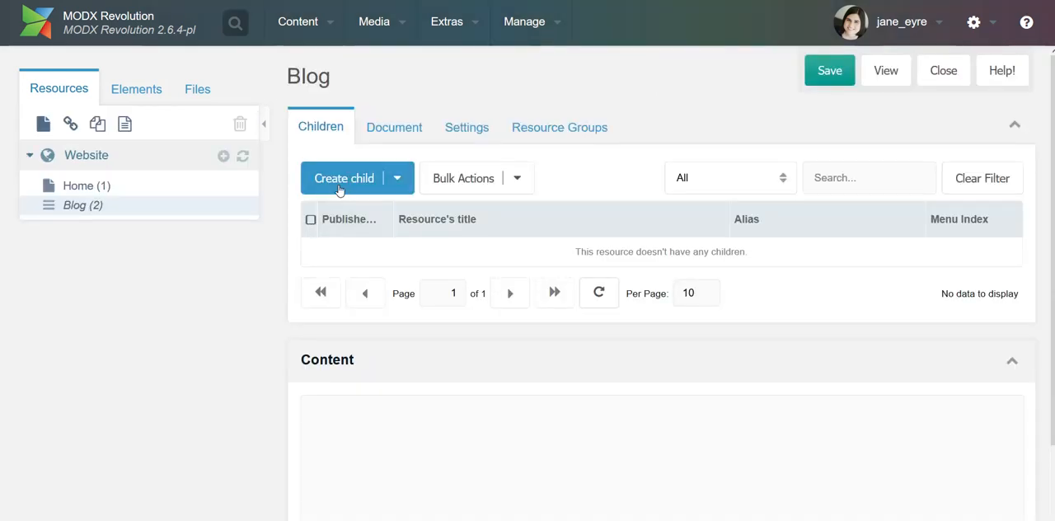
- Create child 'Blog post 1' in Blog, mark it Published, add content and save
{"action": "left_click", "coordinate": [344, 178]}
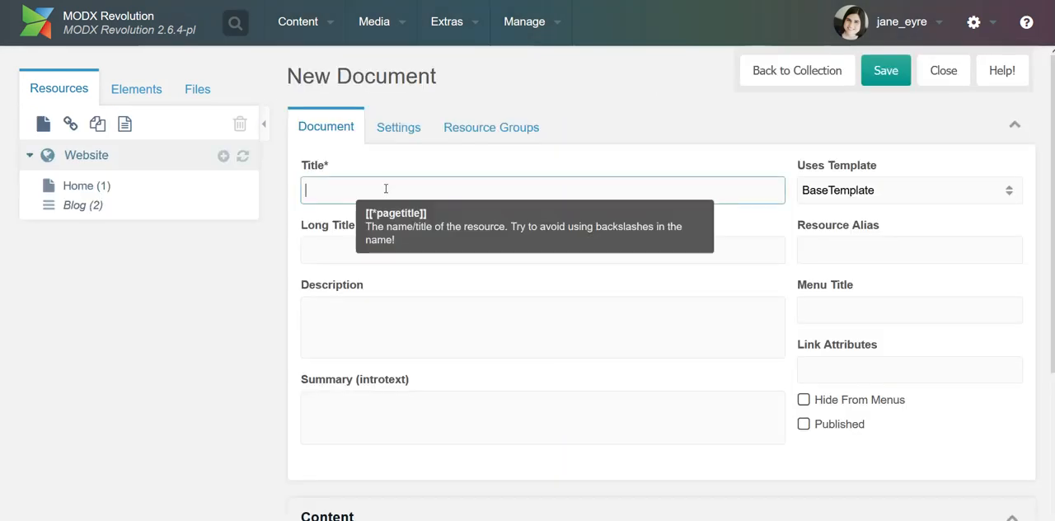
{"action": "left_click", "coordinate": [542, 190]}
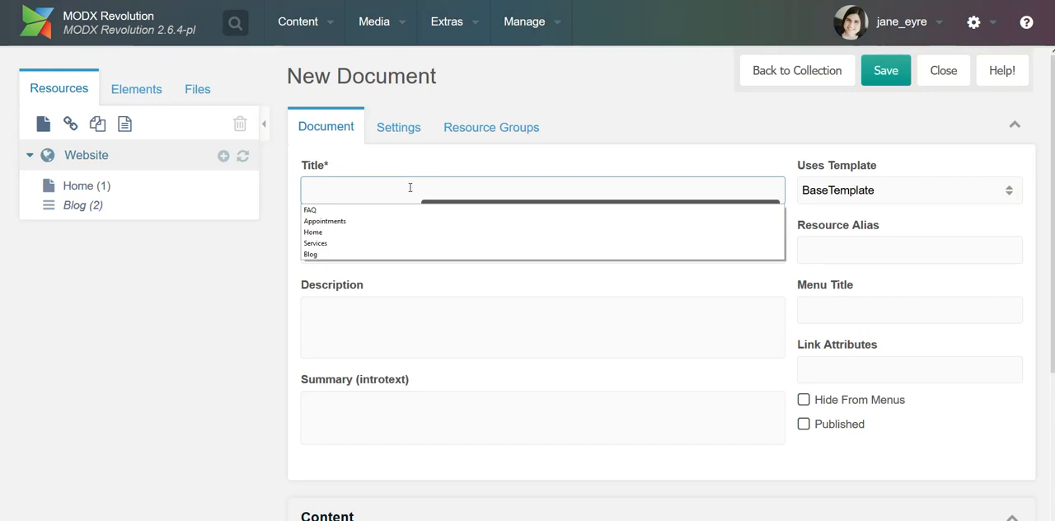
{"action": "type", "text": "Blog post 1"}
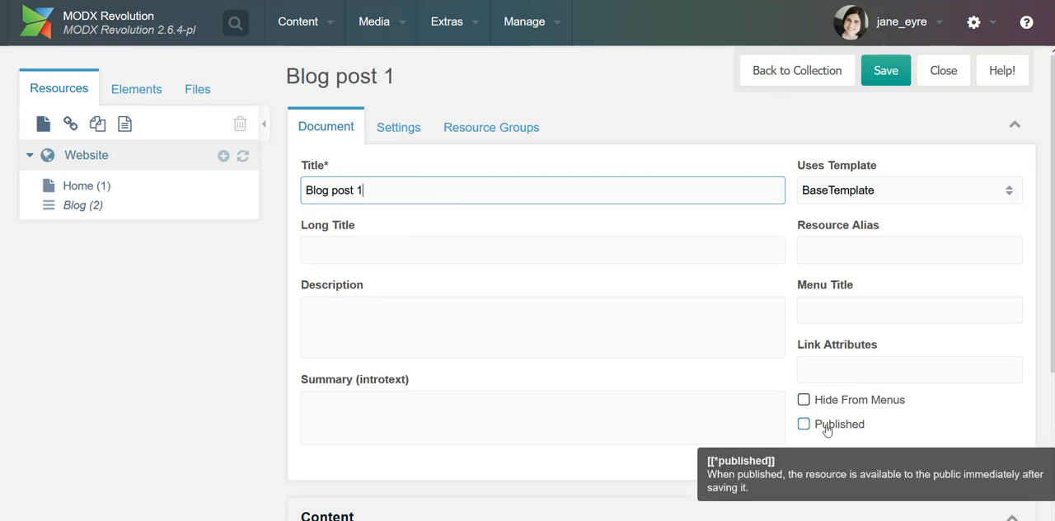
{"action": "left_click", "coordinate": [803, 423]}
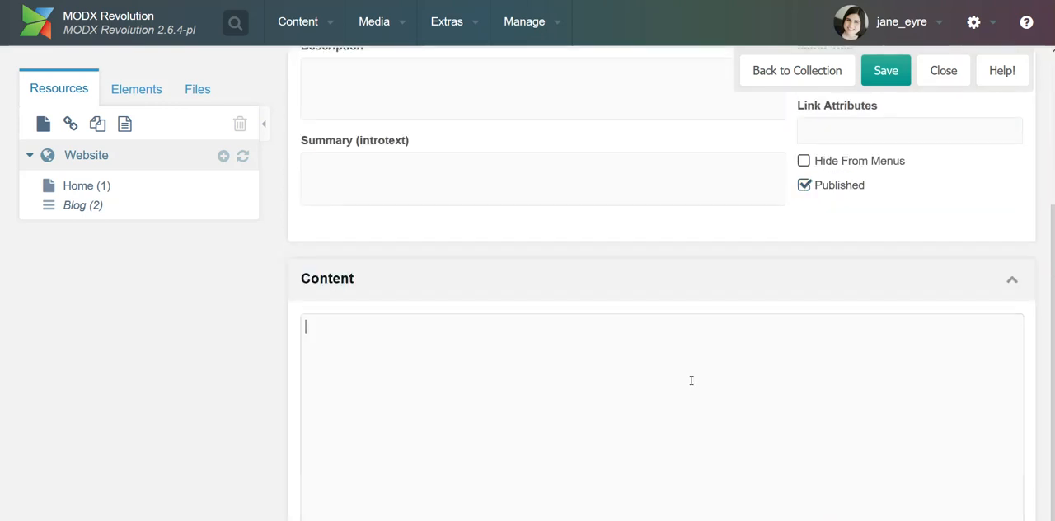
{"action": "type", "text": "This is coo"}
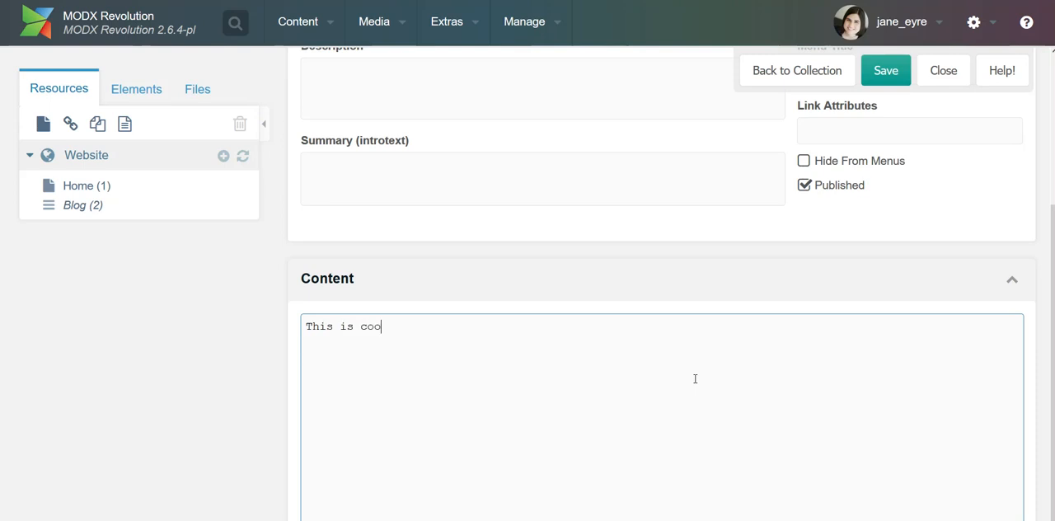
{"action": "scroll", "scroll_direction": "up", "scroll_amount": 3}
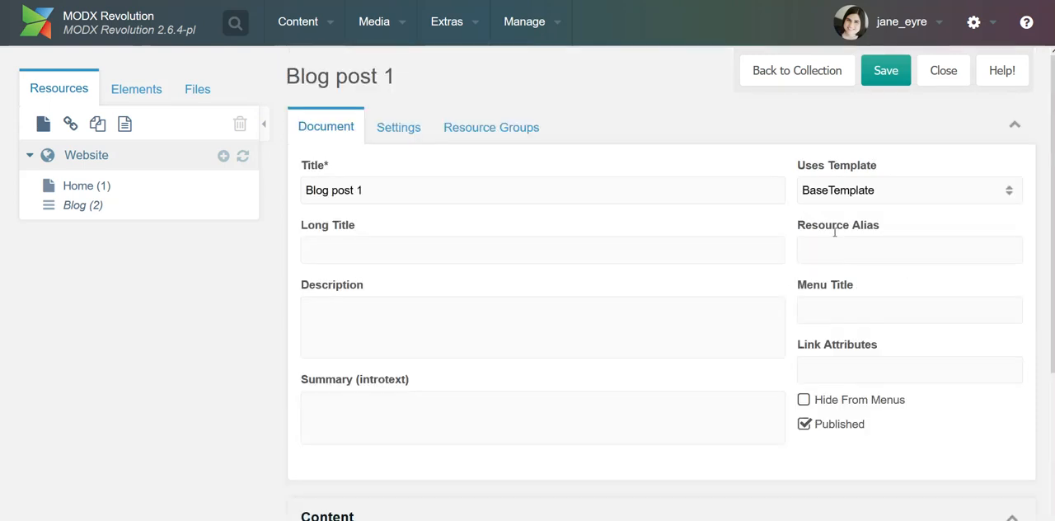
{"action": "left_click", "coordinate": [885, 70]}
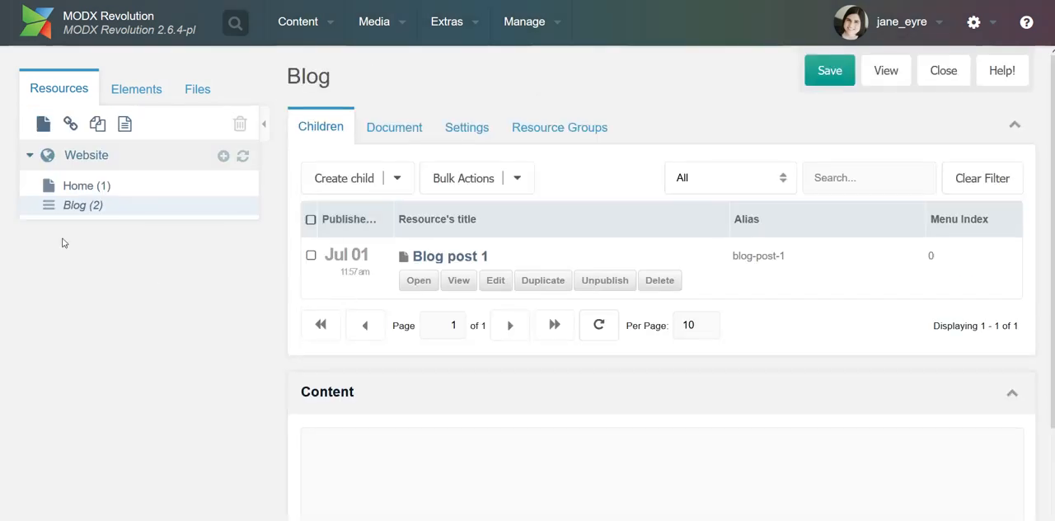
{"action": "mouse_move", "coordinate": [107, 232]}
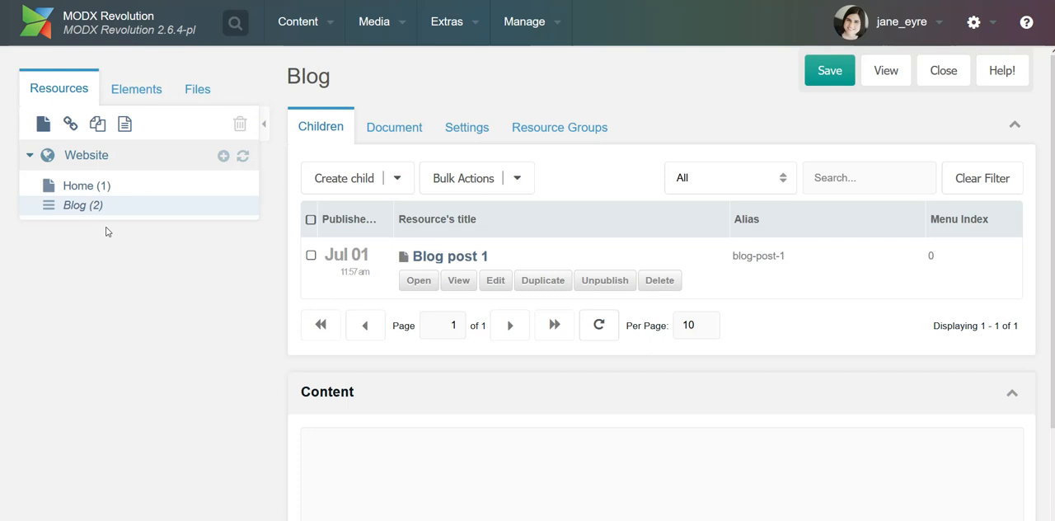
{"action": "mouse_move", "coordinate": [163, 264]}
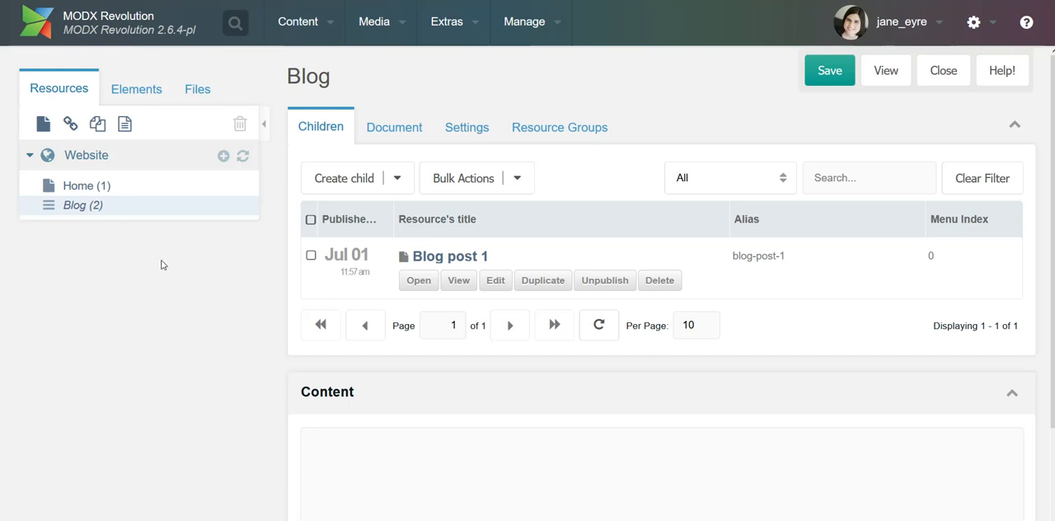
{"action": "mouse_move", "coordinate": [274, 313]}
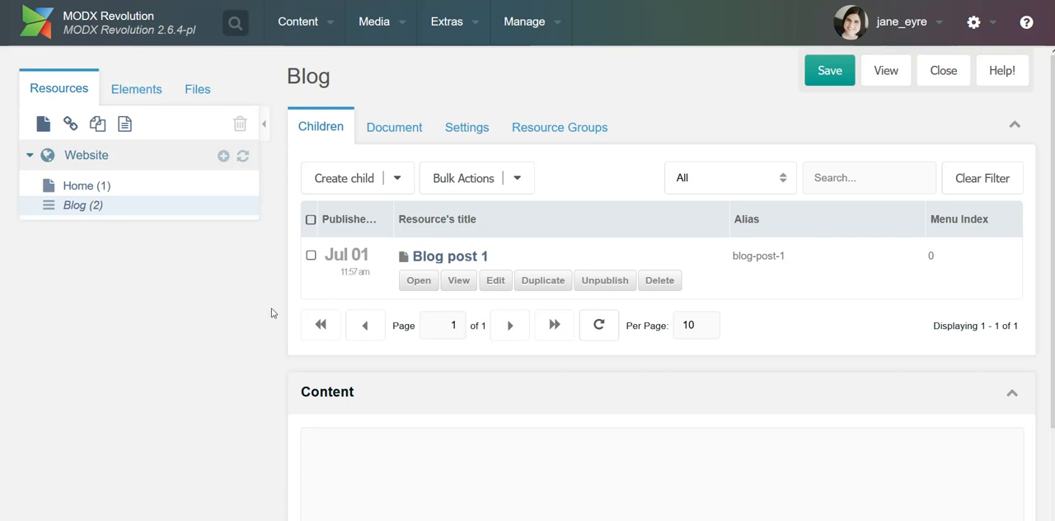
{"action": "mouse_move", "coordinate": [679, 314]}
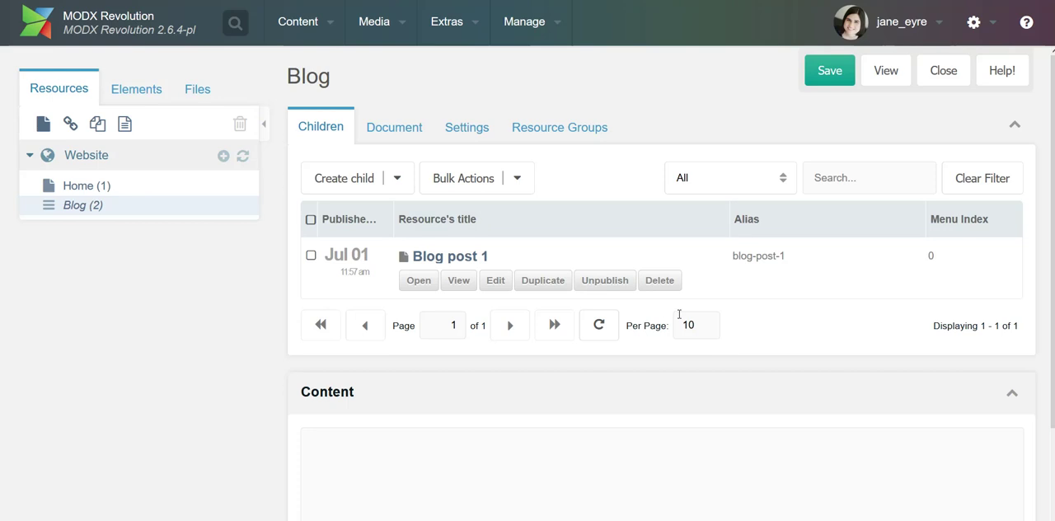
{"action": "mouse_move", "coordinate": [258, 291]}
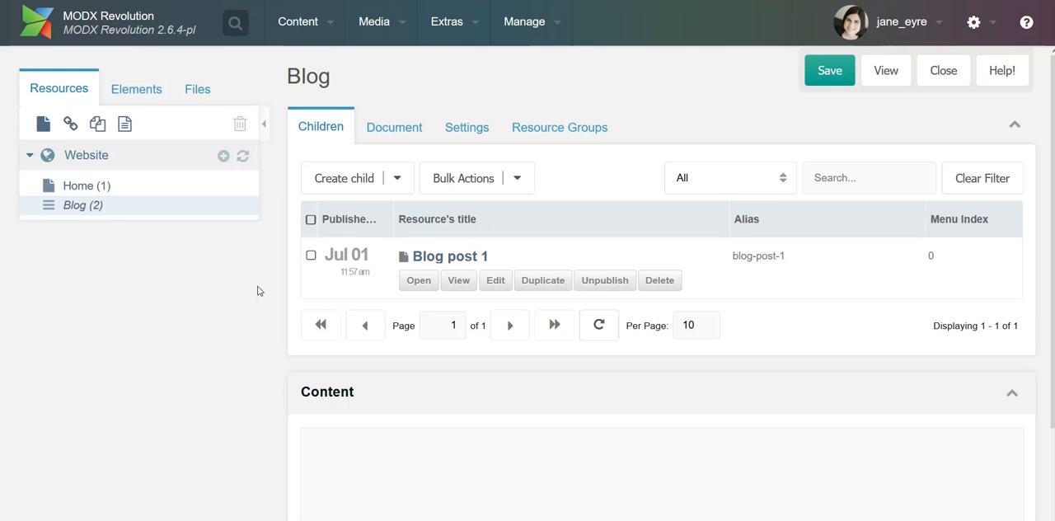
{"action": "mouse_move", "coordinate": [463, 56]}
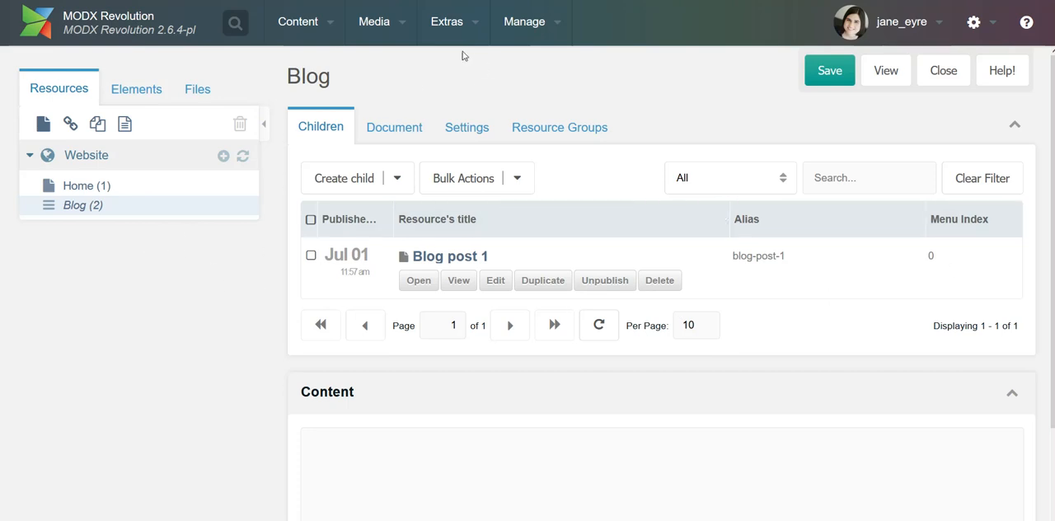
- From Extras > Installer, search the package browser for getResources and download it
{"action": "left_click", "coordinate": [446, 21]}
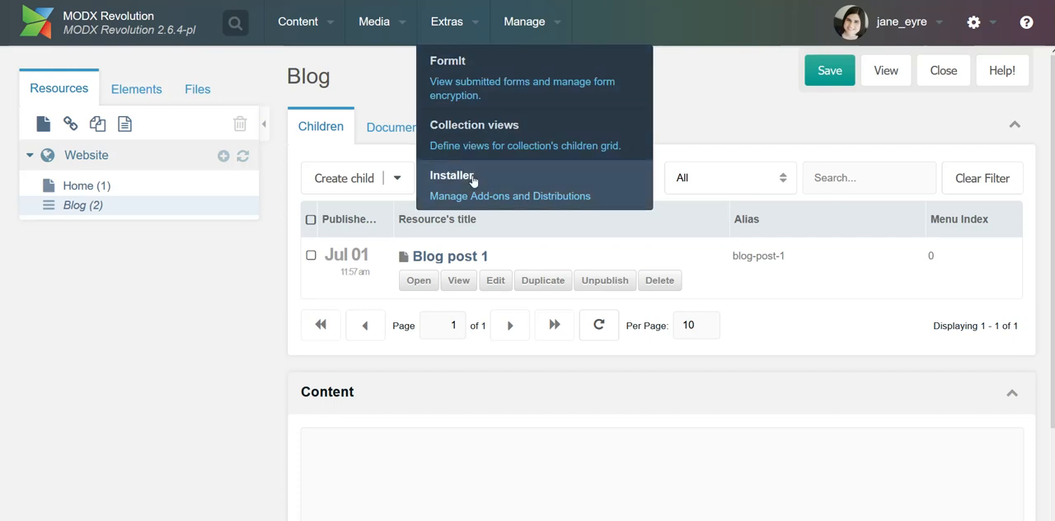
{"action": "left_click", "coordinate": [452, 176]}
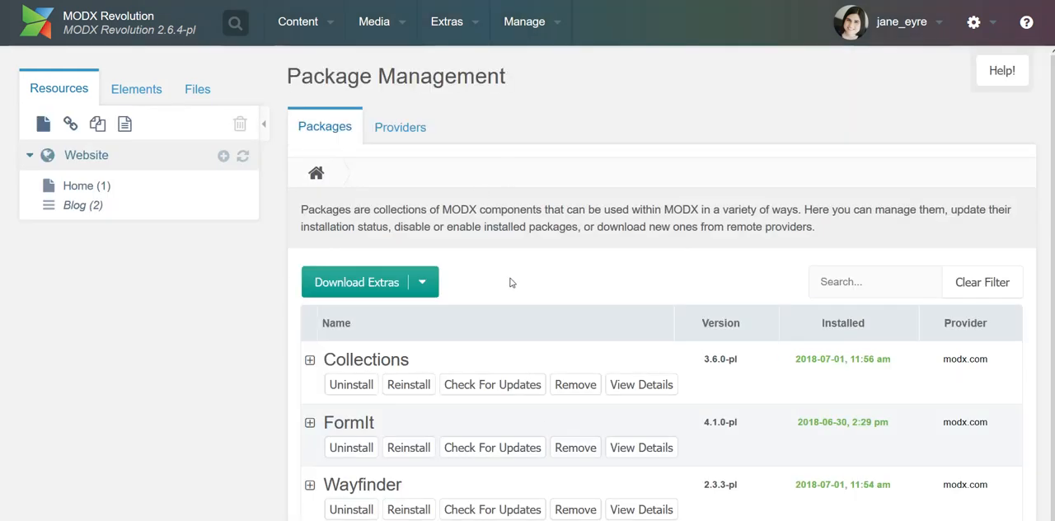
{"action": "left_click", "coordinate": [356, 282]}
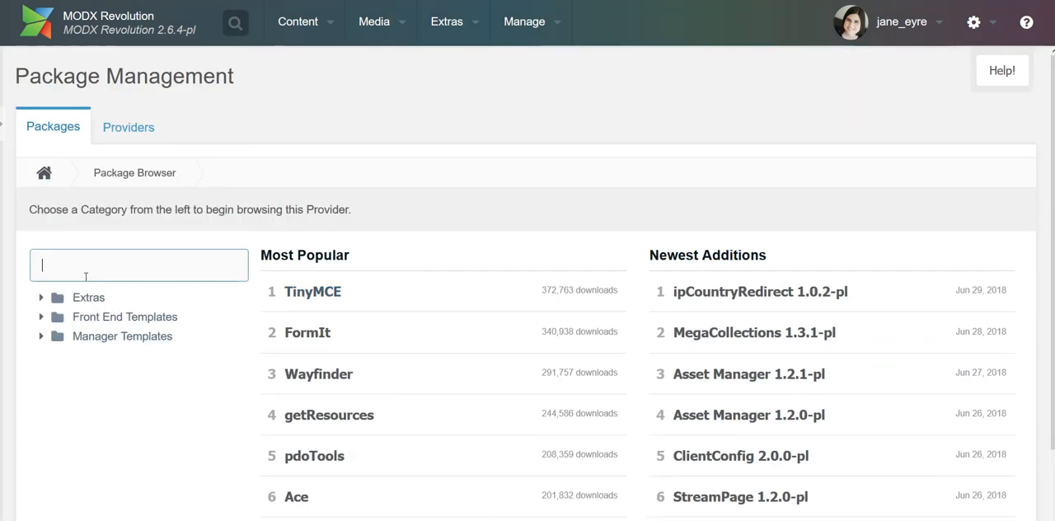
{"action": "type", "text": "getResources"}
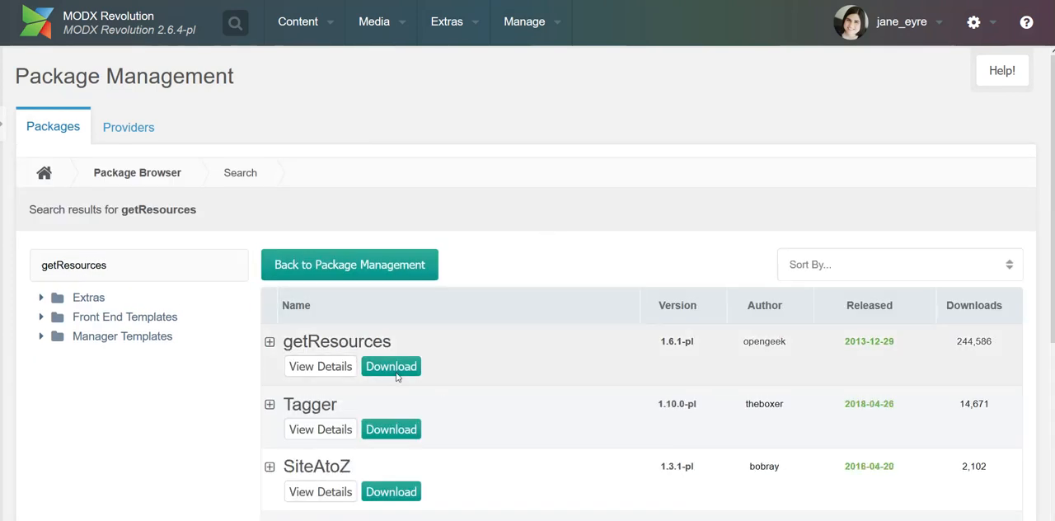
{"action": "left_click", "coordinate": [391, 366]}
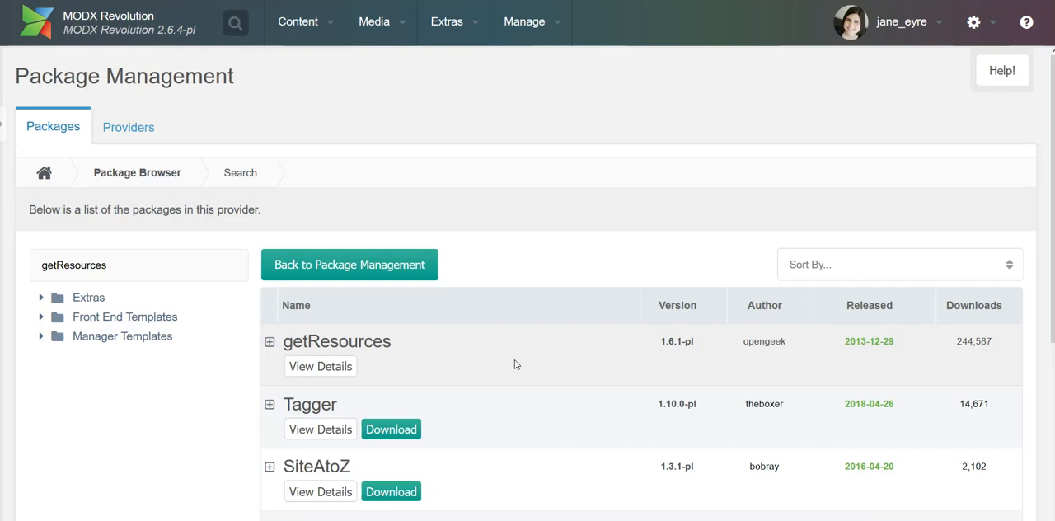
- Install the downloaded getResources package and dismiss the installation log
{"action": "left_click", "coordinate": [348, 264]}
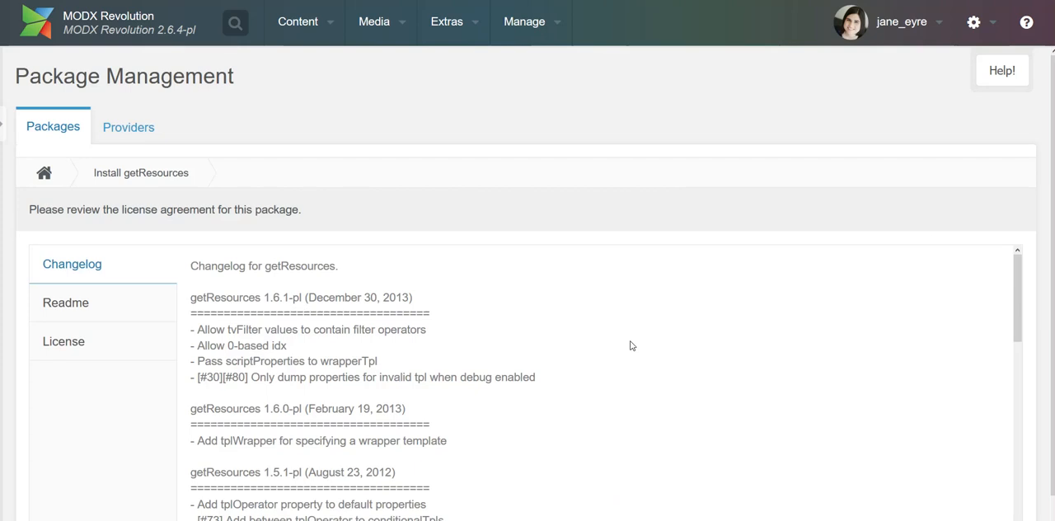
{"action": "scroll", "scroll_direction": "down", "scroll_amount": 3}
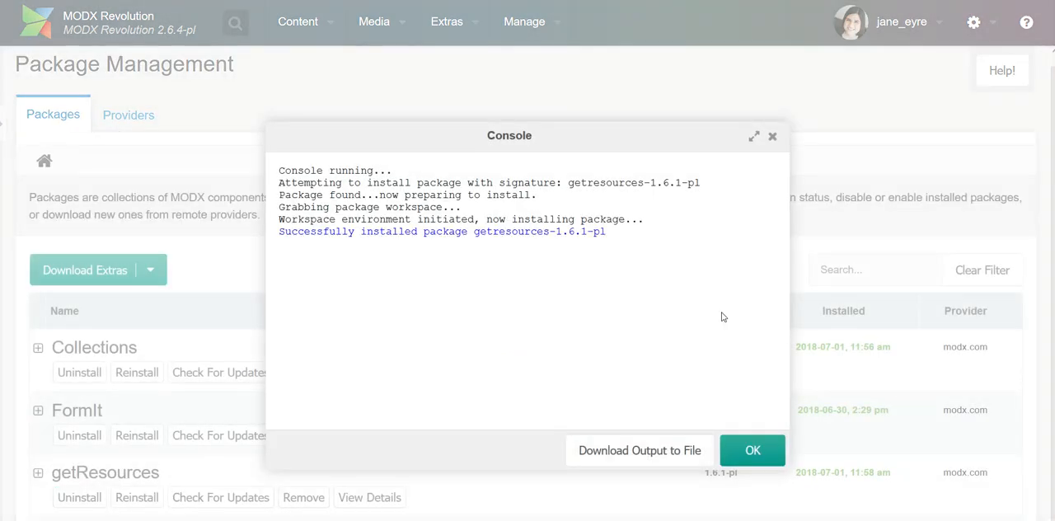
{"action": "left_click", "coordinate": [751, 450]}
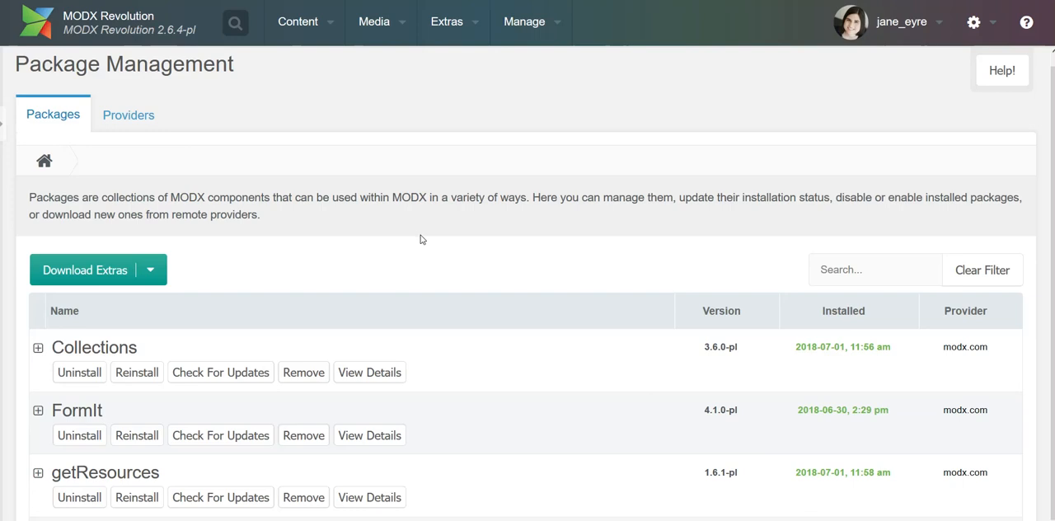
{"action": "mouse_move", "coordinate": [178, 479]}
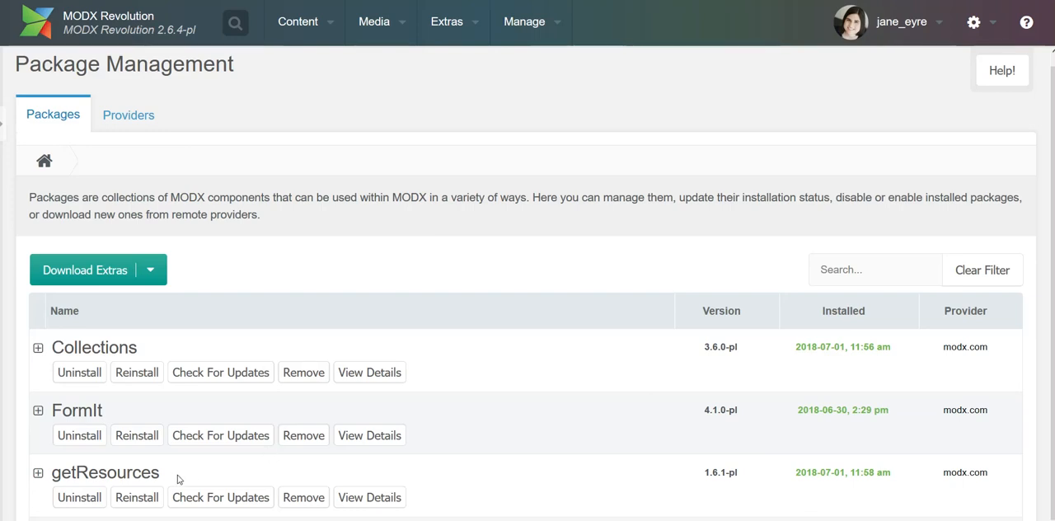
{"action": "mouse_move", "coordinate": [169, 476]}
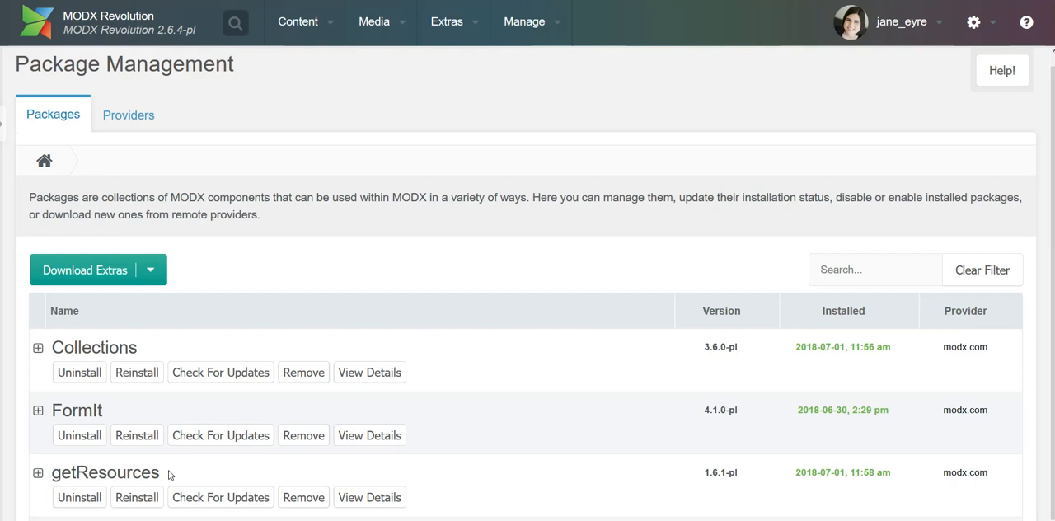
{"action": "mouse_move", "coordinate": [174, 468]}
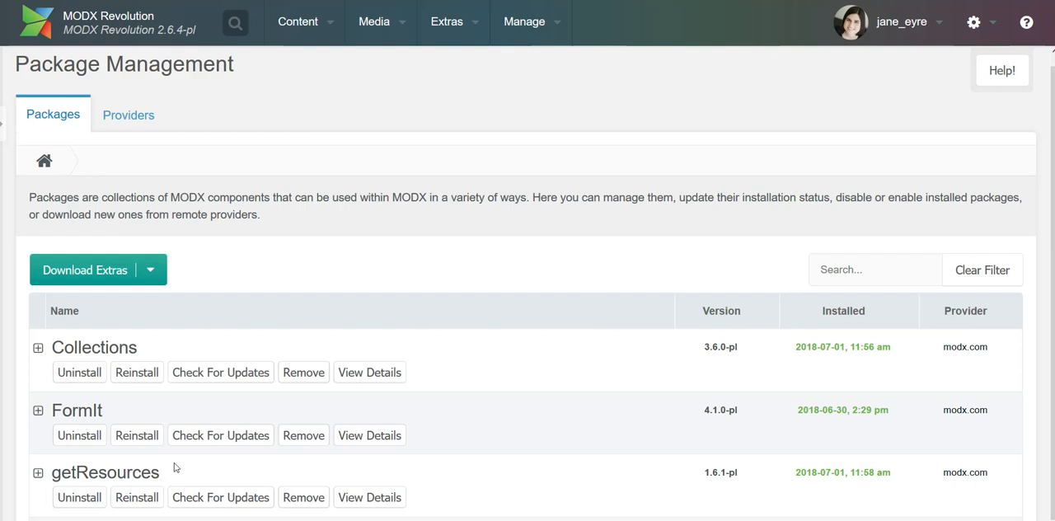
{"action": "mouse_move", "coordinate": [272, 380]}
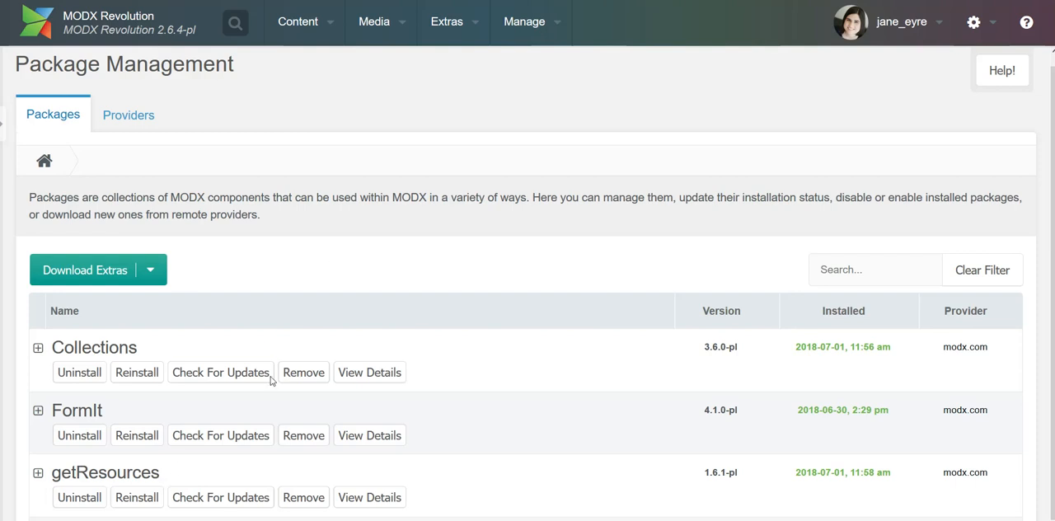
{"action": "mouse_move", "coordinate": [129, 165]}
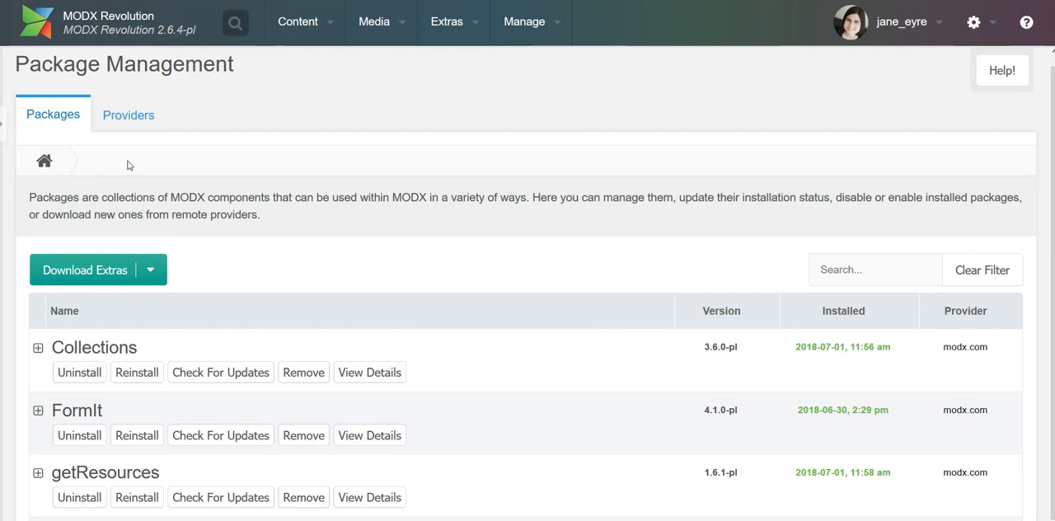
{"action": "scroll", "scroll_direction": "down", "scroll_amount": 3}
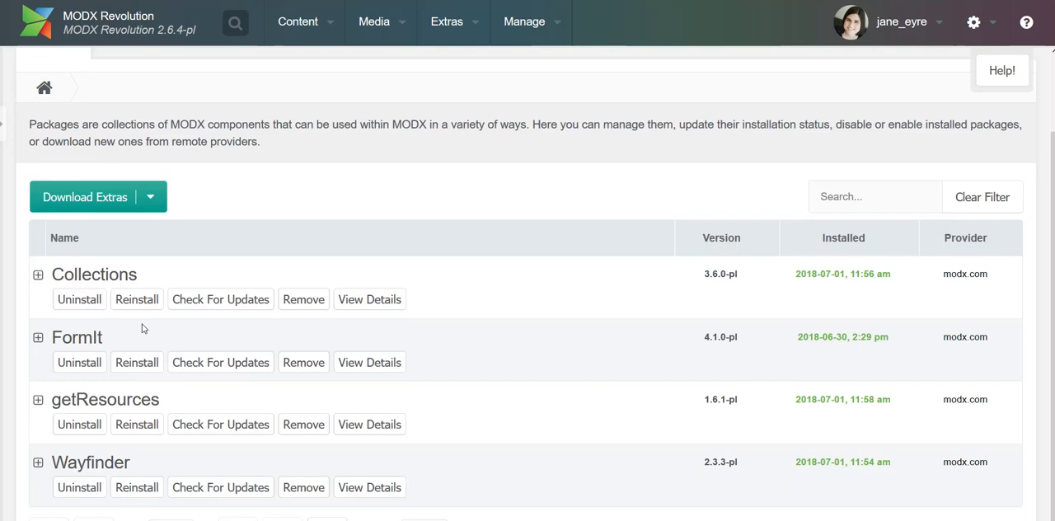
{"action": "mouse_move", "coordinate": [151, 336]}
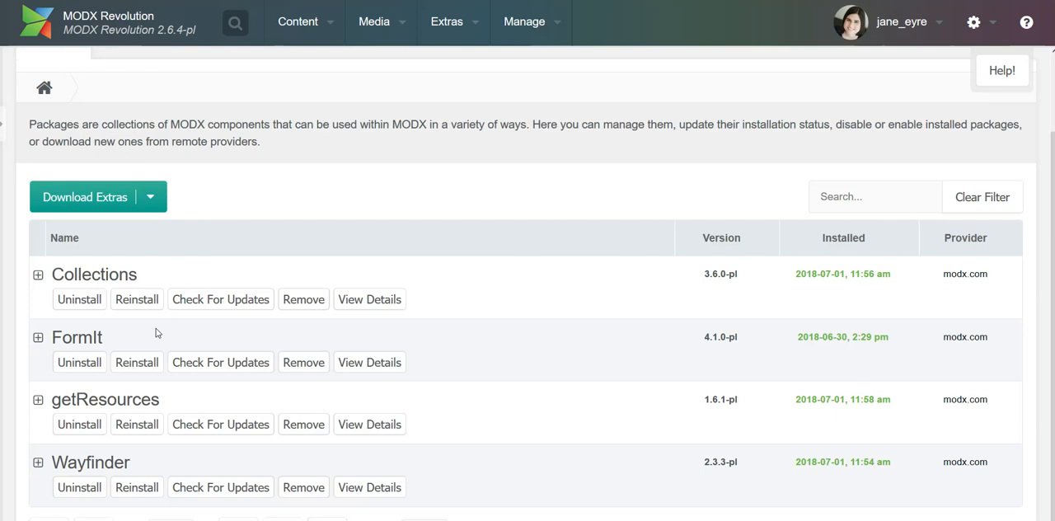
{"action": "mouse_move", "coordinate": [241, 223]}
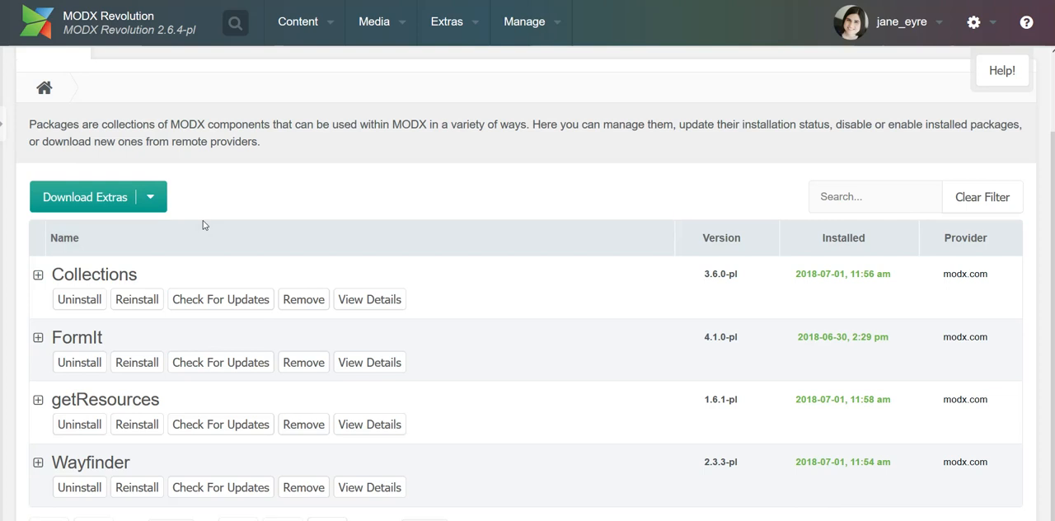
- Search the package browser for ClientConfig and download it
{"action": "left_click", "coordinate": [84, 196]}
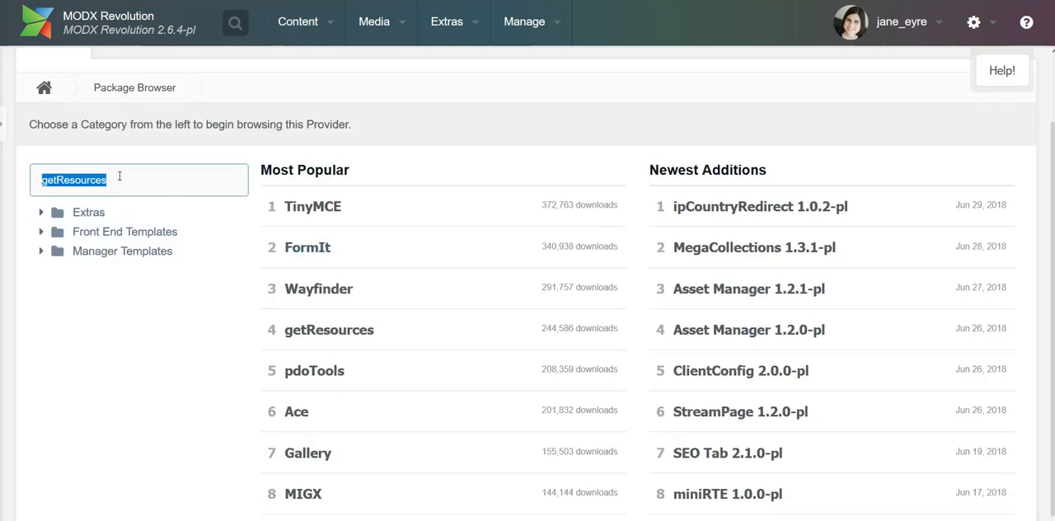
{"action": "type", "text": "c"}
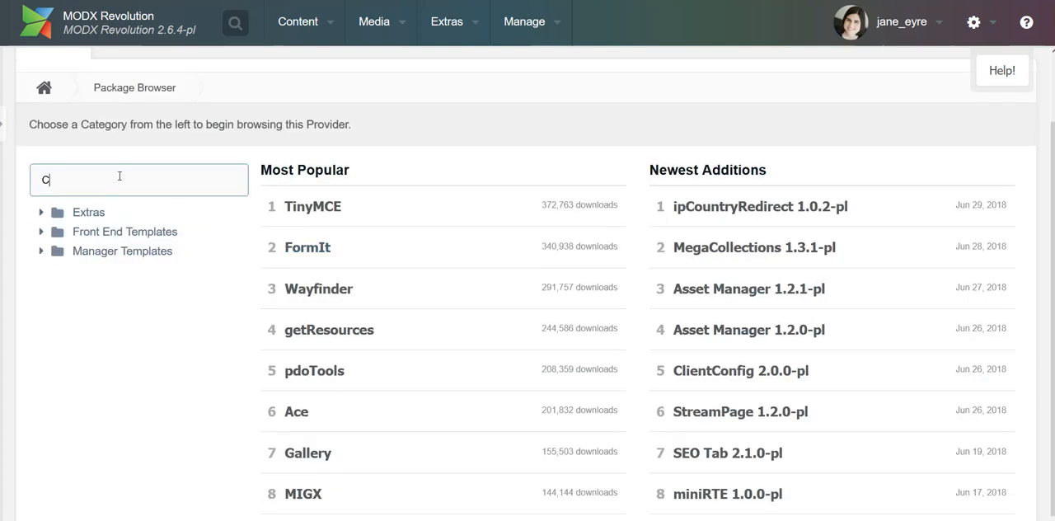
{"action": "type", "text": "lientCo"}
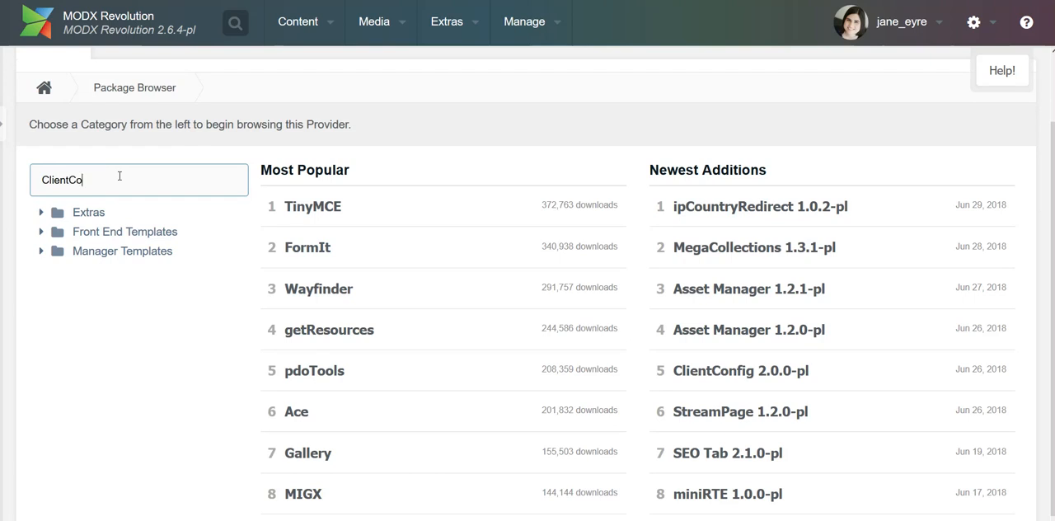
{"action": "key", "text": "Return"}
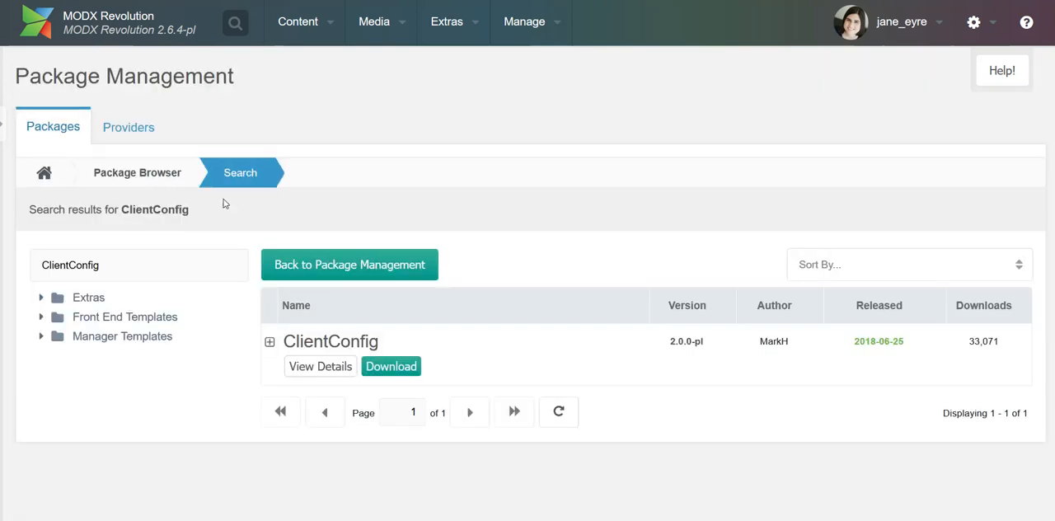
{"action": "left_click", "coordinate": [391, 366]}
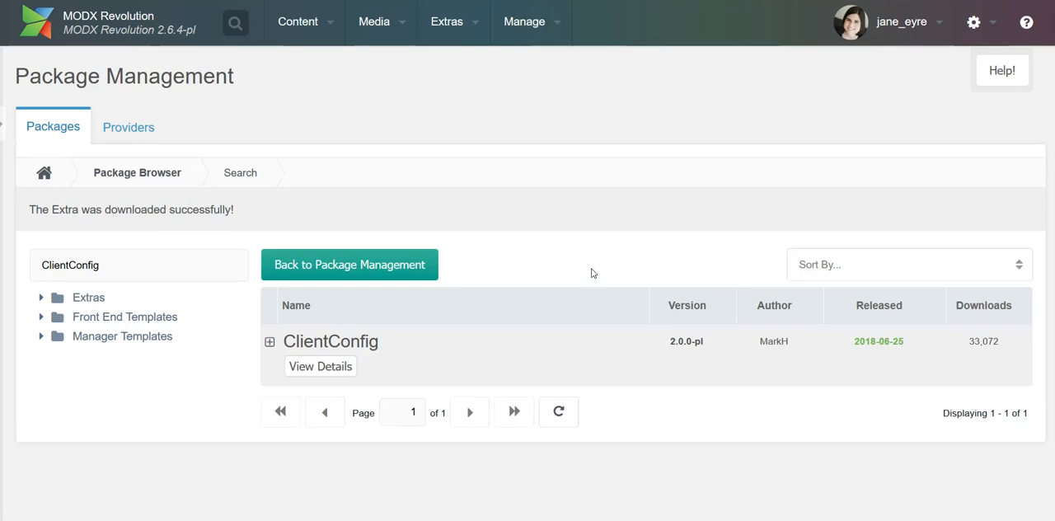
- Return to Package Management and install ClientConfig, reviewing its license
{"action": "left_click", "coordinate": [349, 263]}
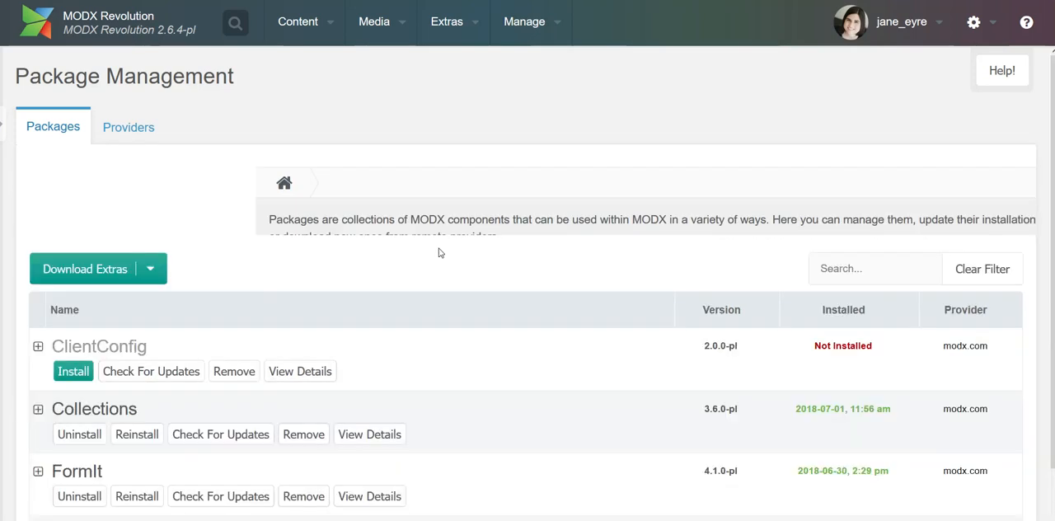
{"action": "left_click", "coordinate": [73, 371]}
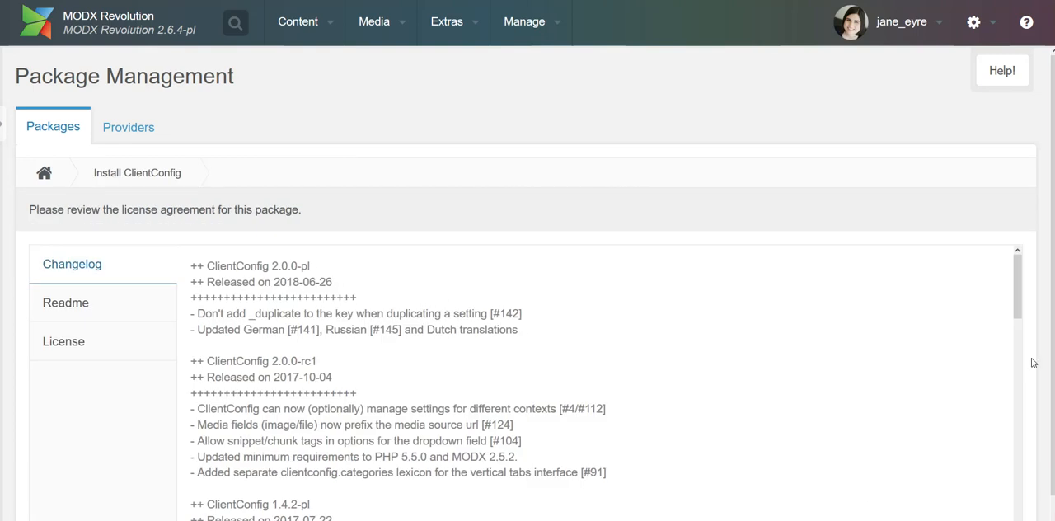
{"action": "scroll", "scroll_direction": "down", "scroll_amount": 3}
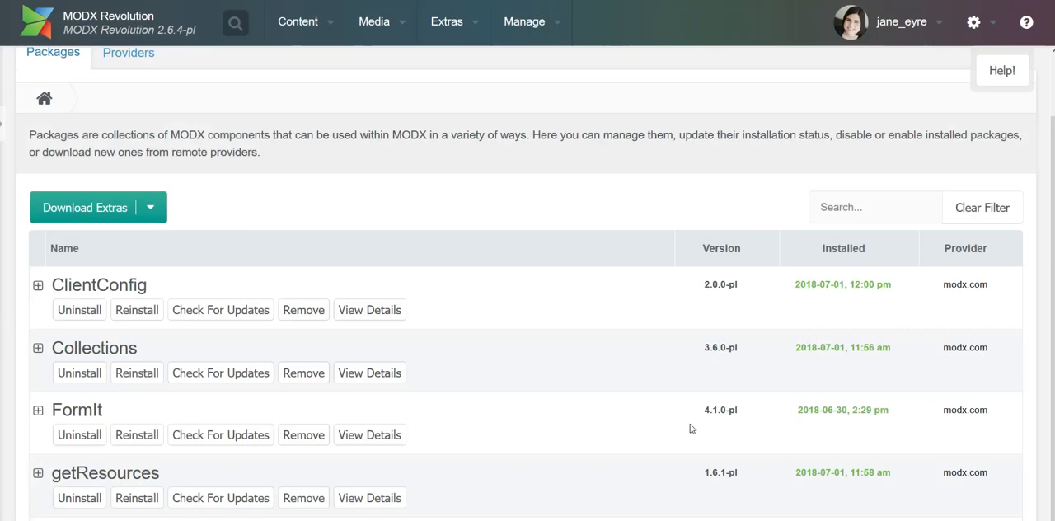
- Go to Extras > Configuration and enter the ClientConfig Admin panel
{"action": "scroll", "scroll_direction": "up", "scroll_amount": 3}
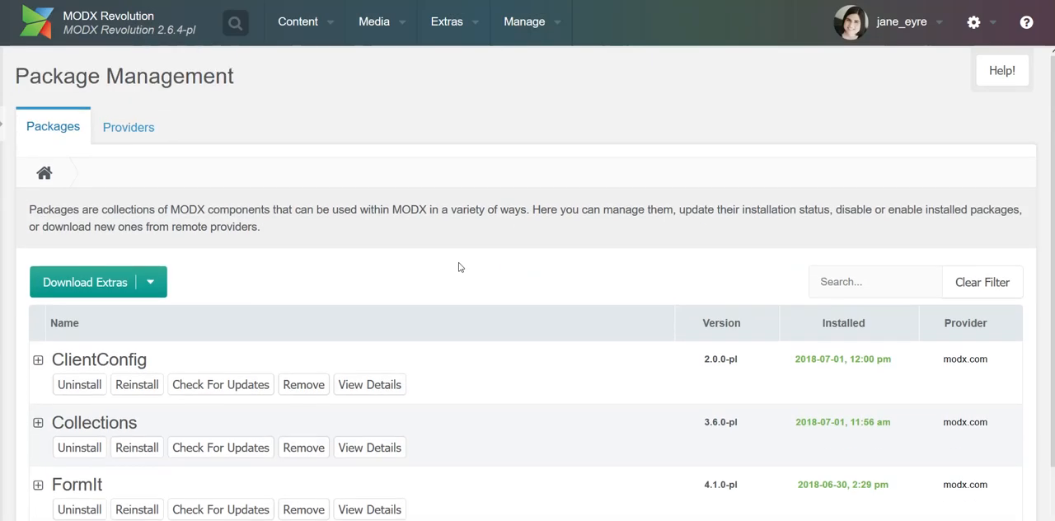
{"action": "left_click", "coordinate": [446, 21]}
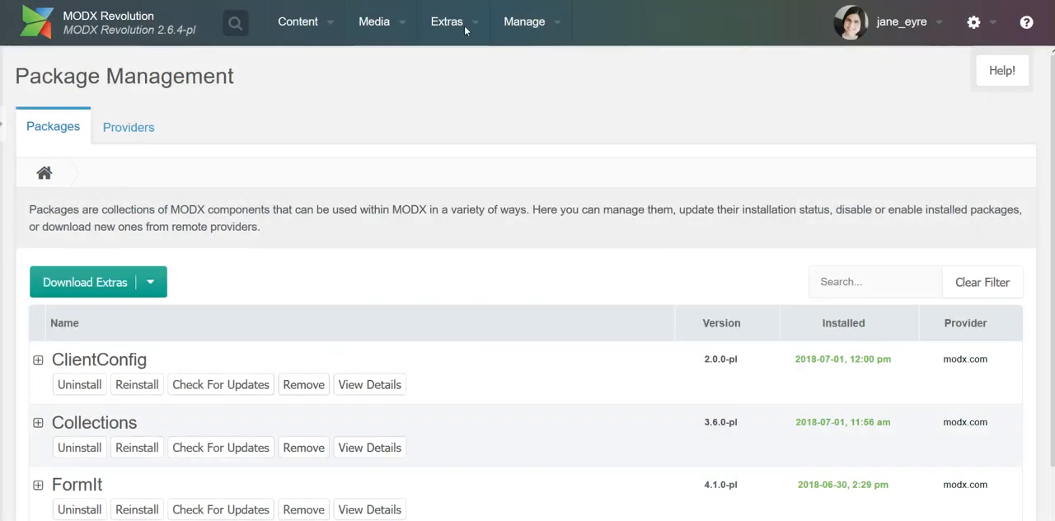
{"action": "mouse_move", "coordinate": [315, 125]}
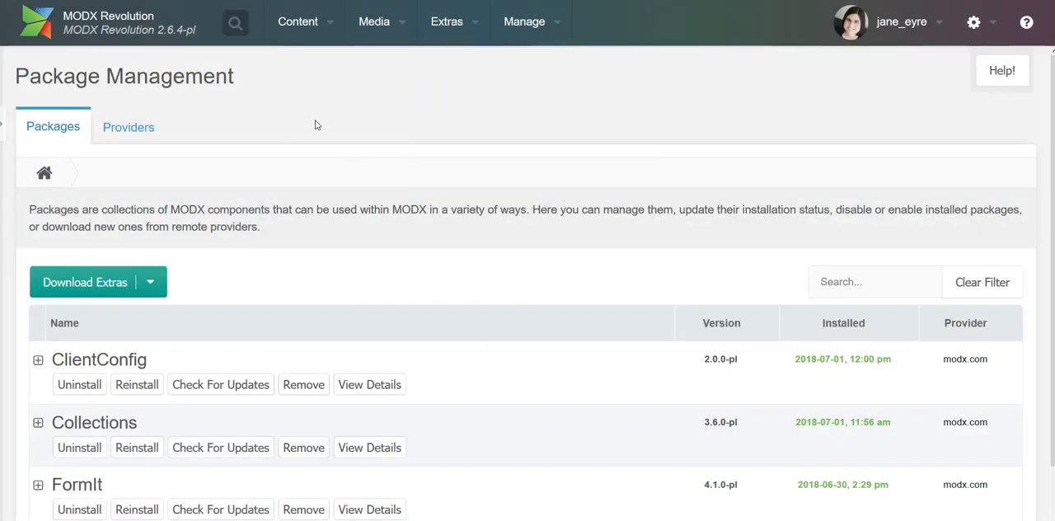
{"action": "left_click", "coordinate": [235, 22]}
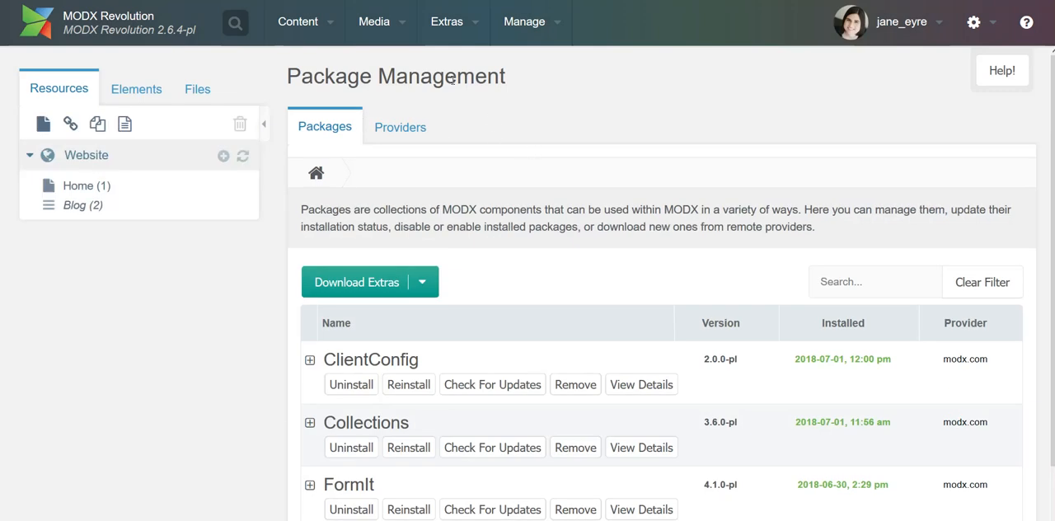
{"action": "left_click", "coordinate": [447, 22]}
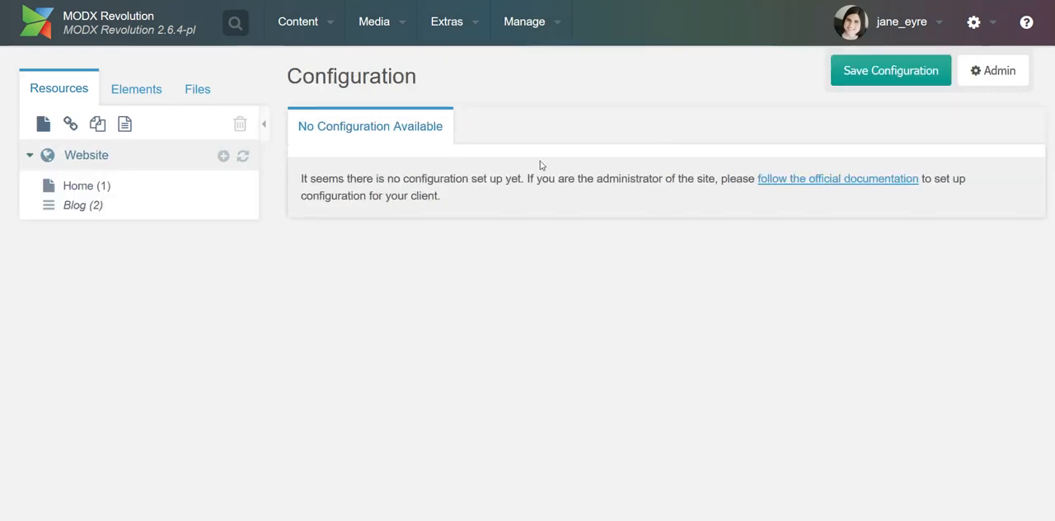
{"action": "left_click", "coordinate": [993, 70]}
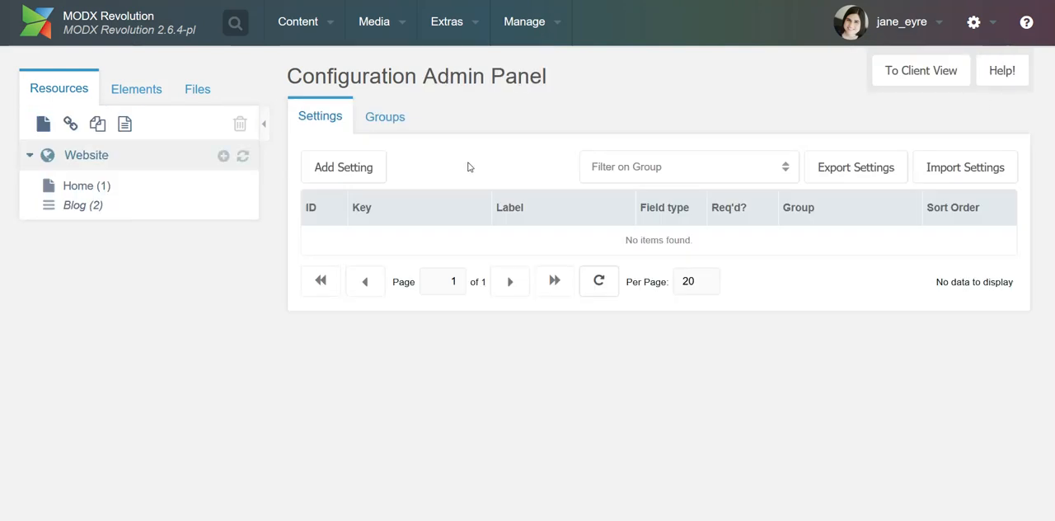
{"action": "mouse_move", "coordinate": [551, 344]}
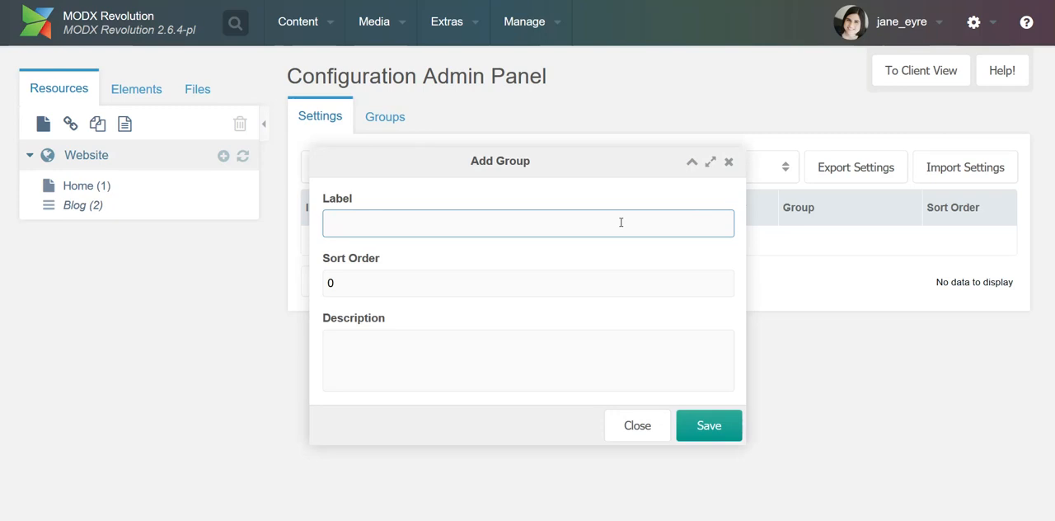
- Save a 'Global Settings' group described as global settings for the website, then begin a new setting
{"action": "type", "text": "Glo"}
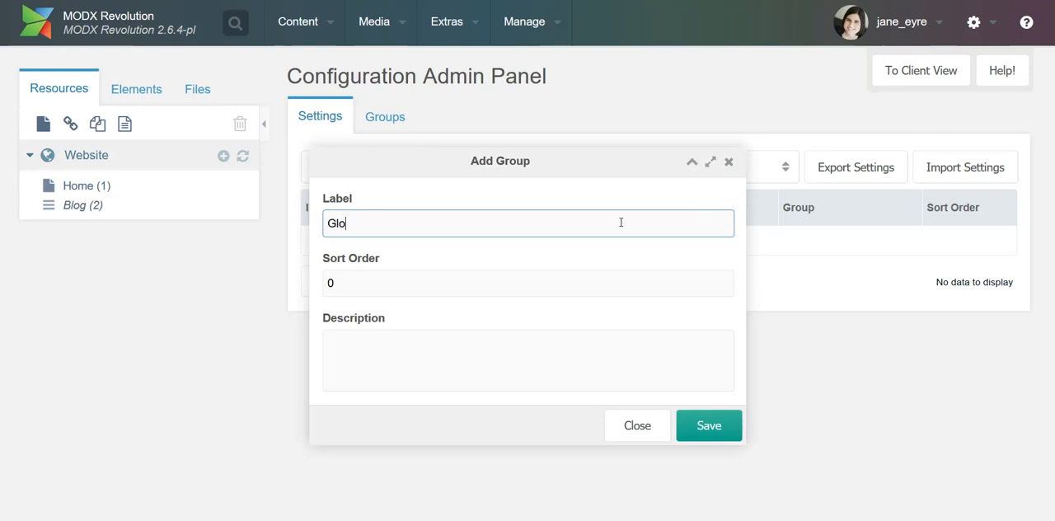
{"action": "type", "text": "bal Setting"}
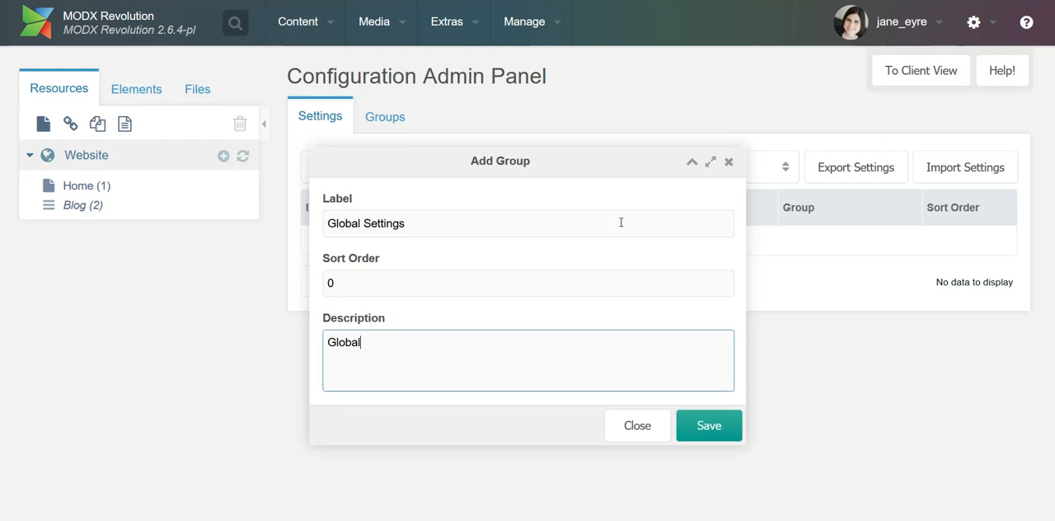
{"action": "type", "text": "settings for th"}
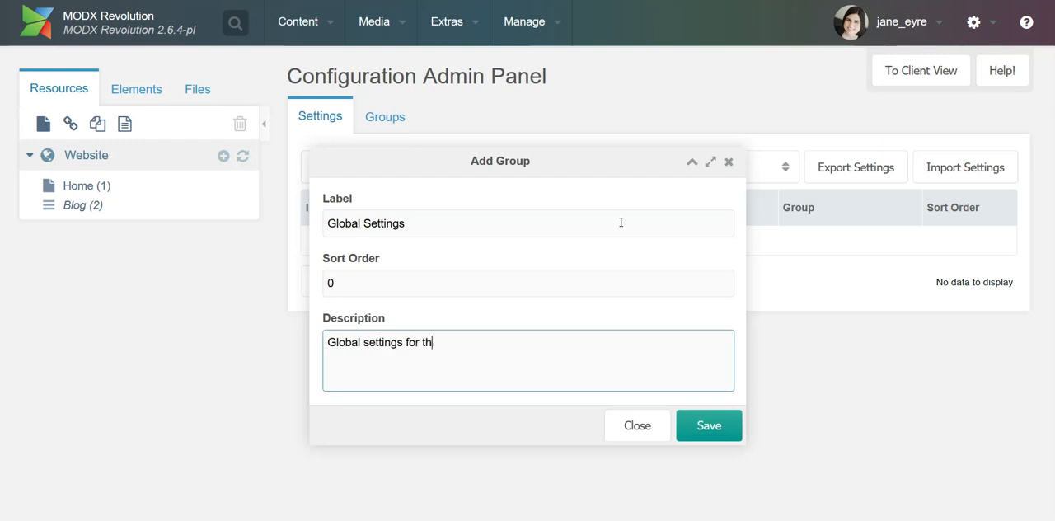
{"action": "left_click", "coordinate": [708, 425]}
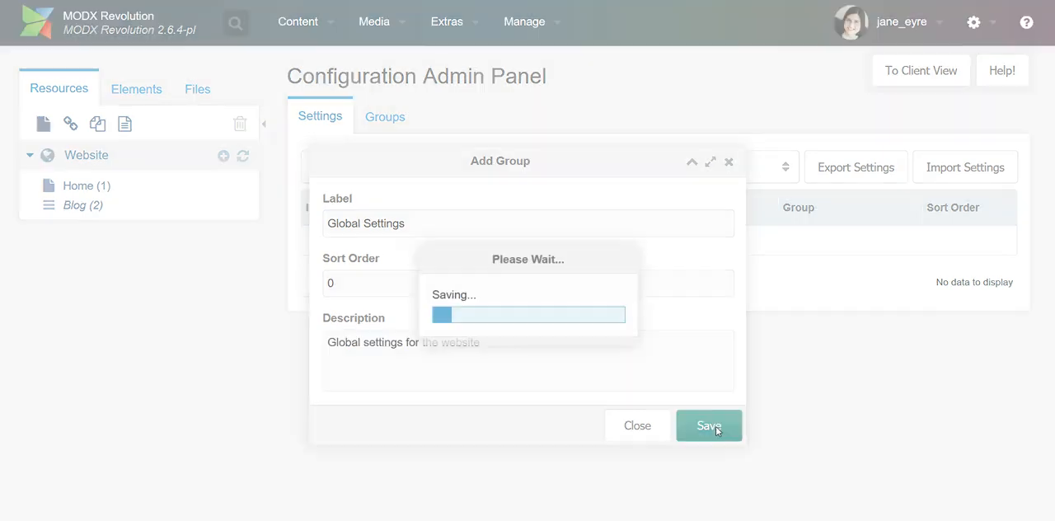
{"action": "left_click", "coordinate": [707, 425]}
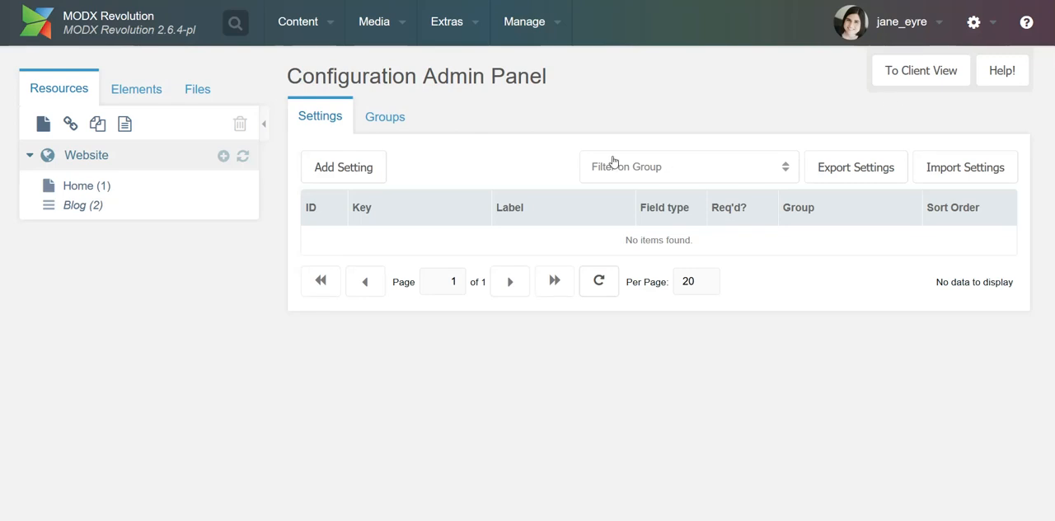
{"action": "left_click", "coordinate": [343, 166]}
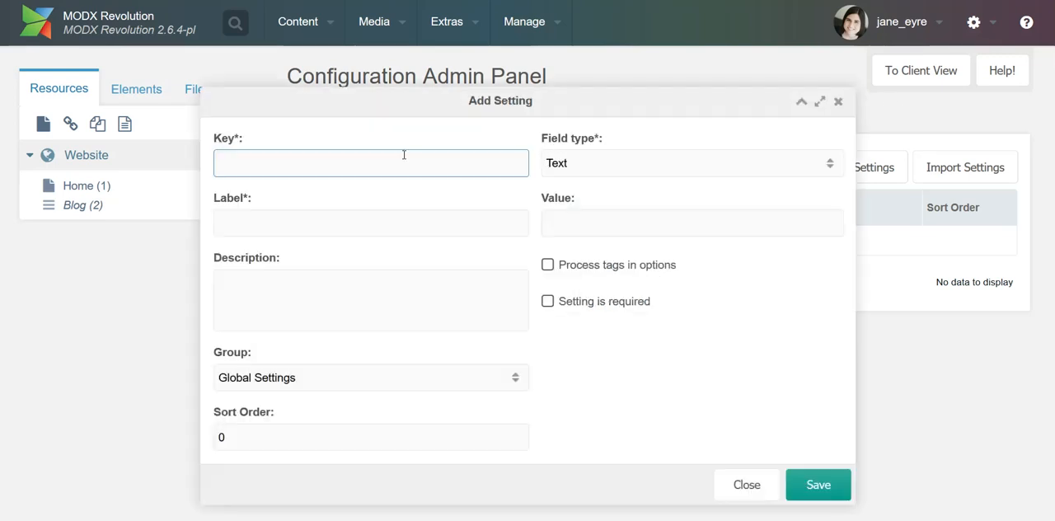
- Save a Text setting phone_number labelled Phone Number, described as the hospital's phone number, in Global Settings
{"action": "type", "text": "phone"}
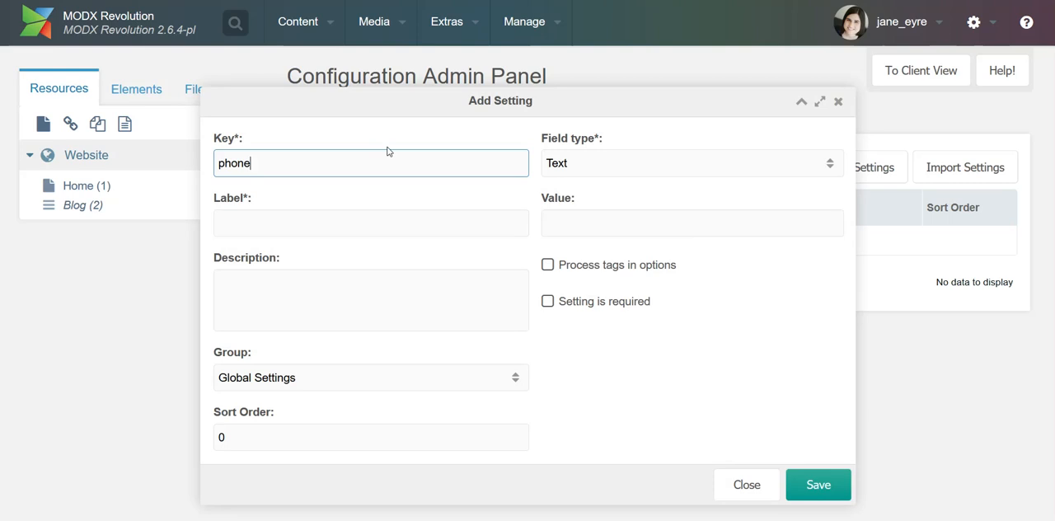
{"action": "type", "text": "_number"}
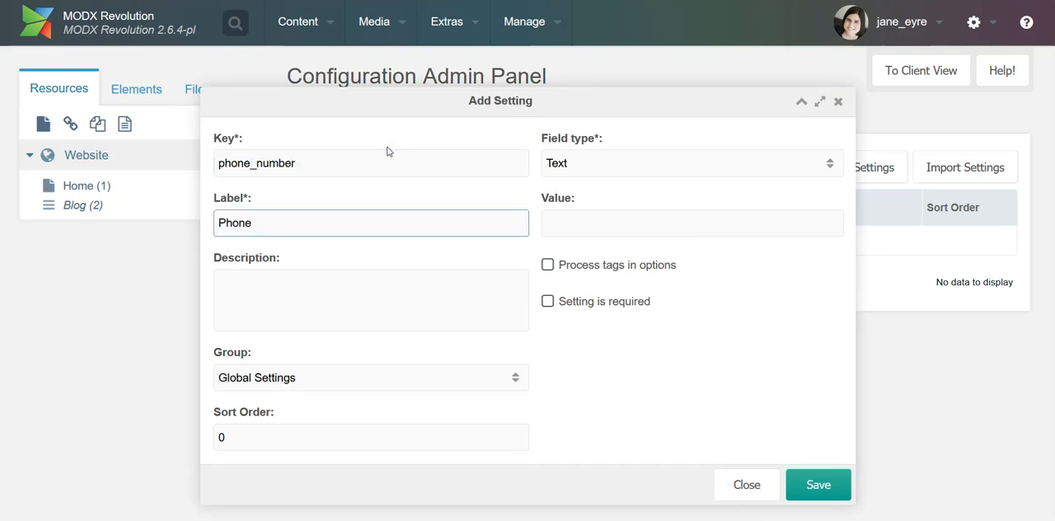
{"action": "type", "text": "The phone number of th"}
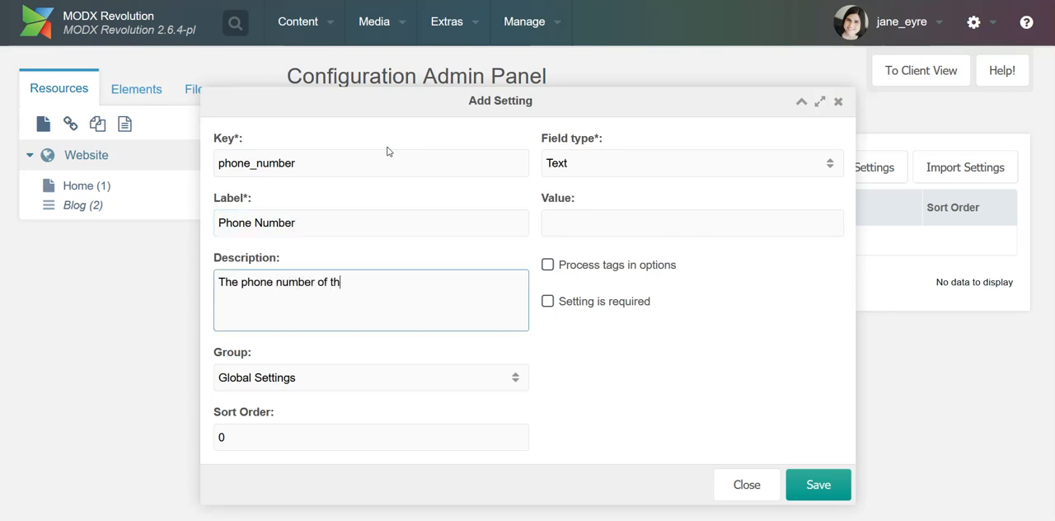
{"action": "type", "text": "e hospital"}
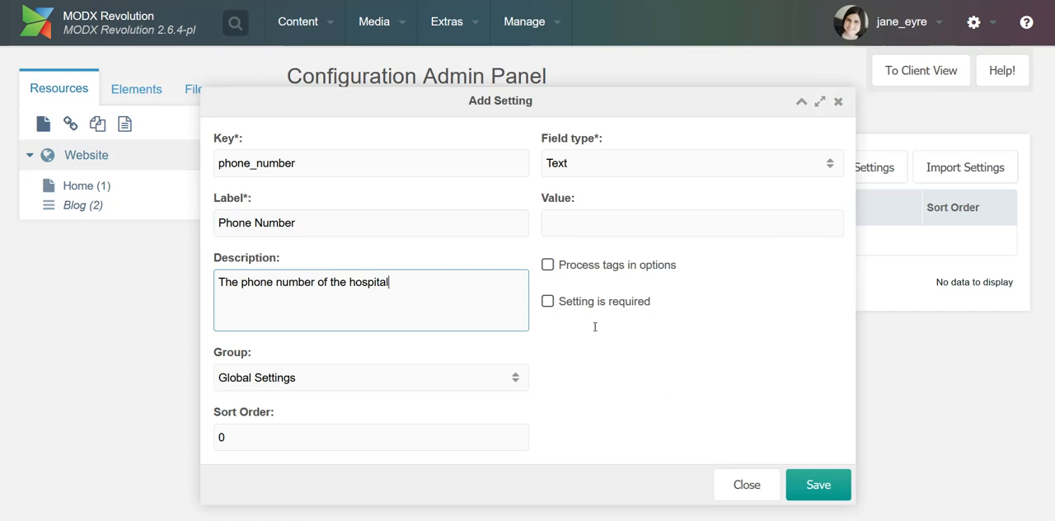
{"action": "mouse_move", "coordinate": [652, 239]}
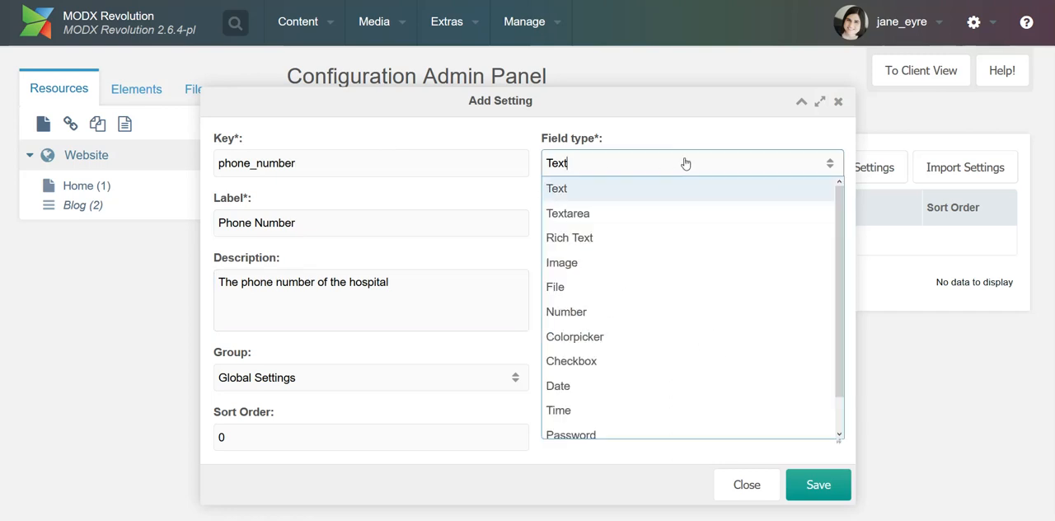
{"action": "left_click", "coordinate": [556, 187]}
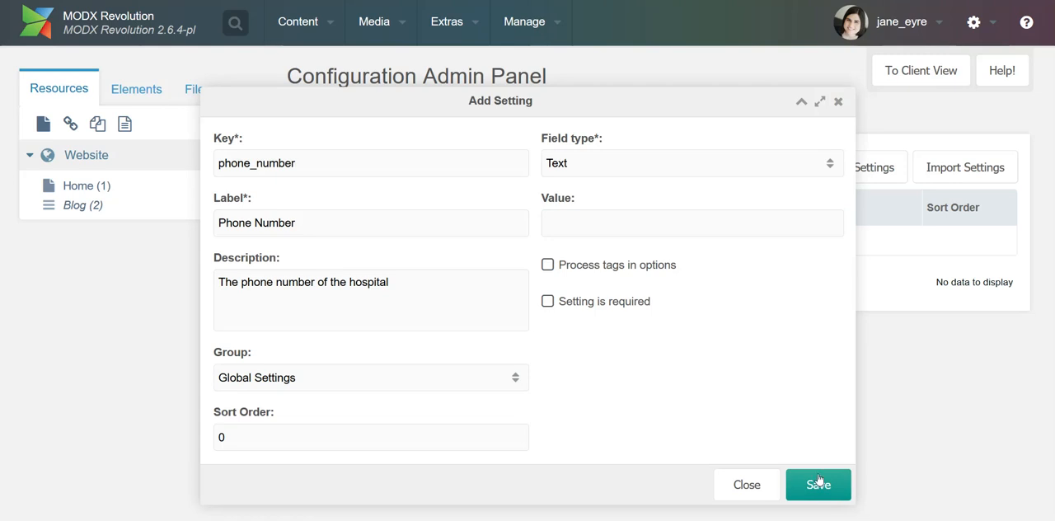
{"action": "left_click", "coordinate": [818, 484]}
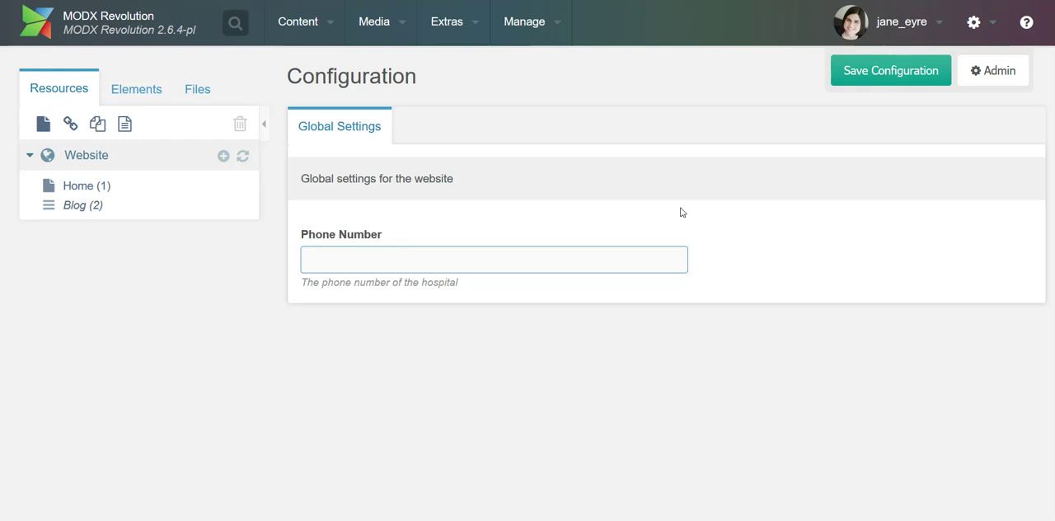
- Switch to the client view showing the Global Settings group with an empty Phone Number field
{"action": "left_click", "coordinate": [494, 259]}
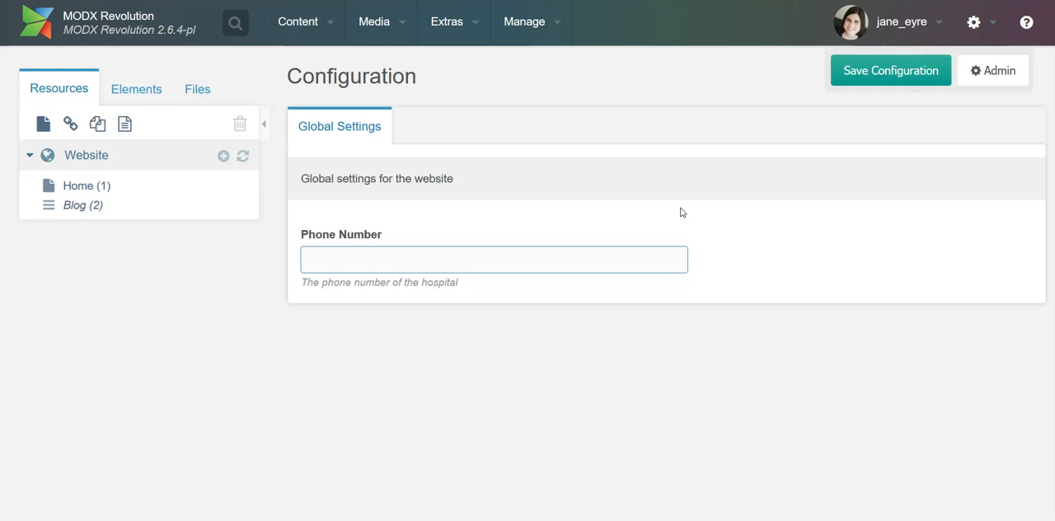
{"action": "mouse_move", "coordinate": [470, 36]}
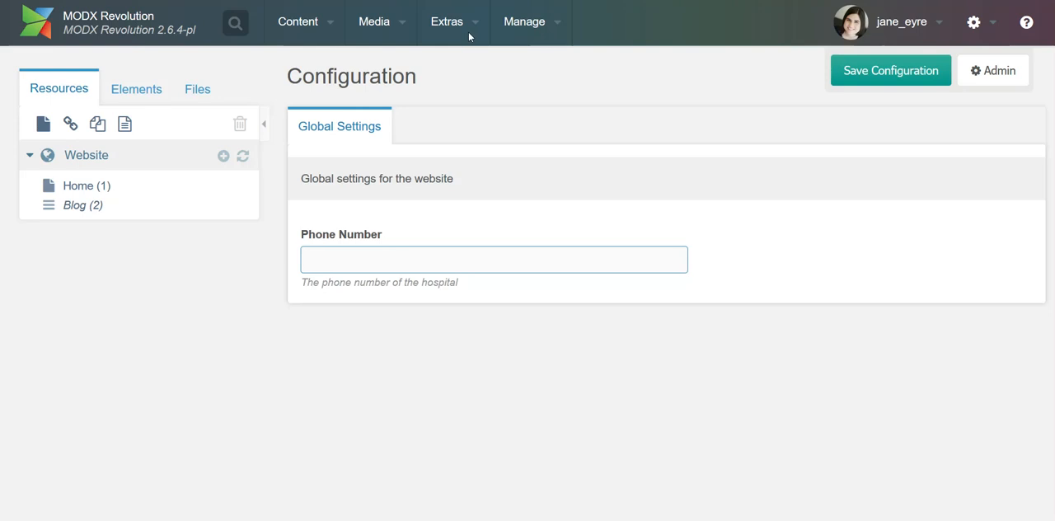
- Return to the Installer package list confirming ClientConfig, Collections, getResources and Wayfinder are installed
{"action": "left_click", "coordinate": [447, 21]}
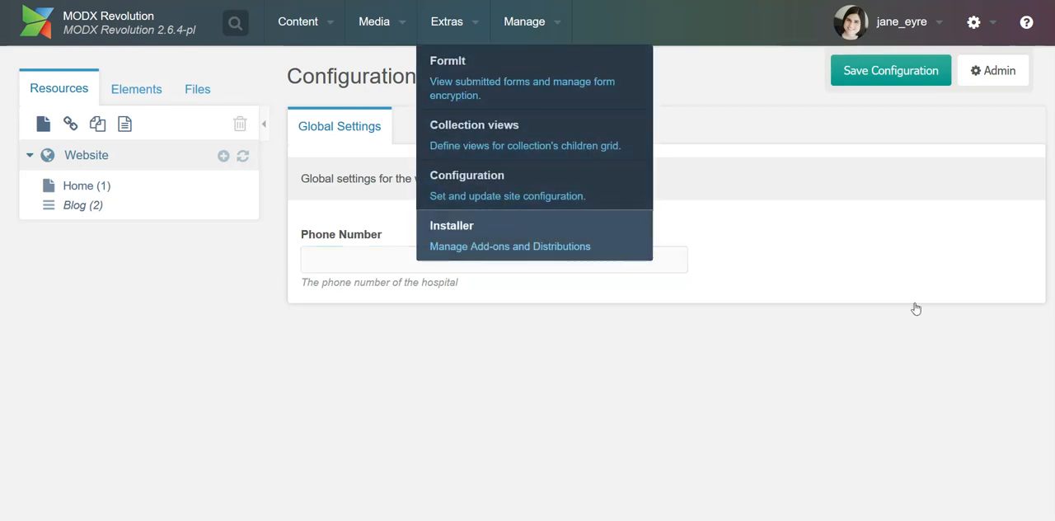
{"action": "left_click", "coordinate": [451, 225]}
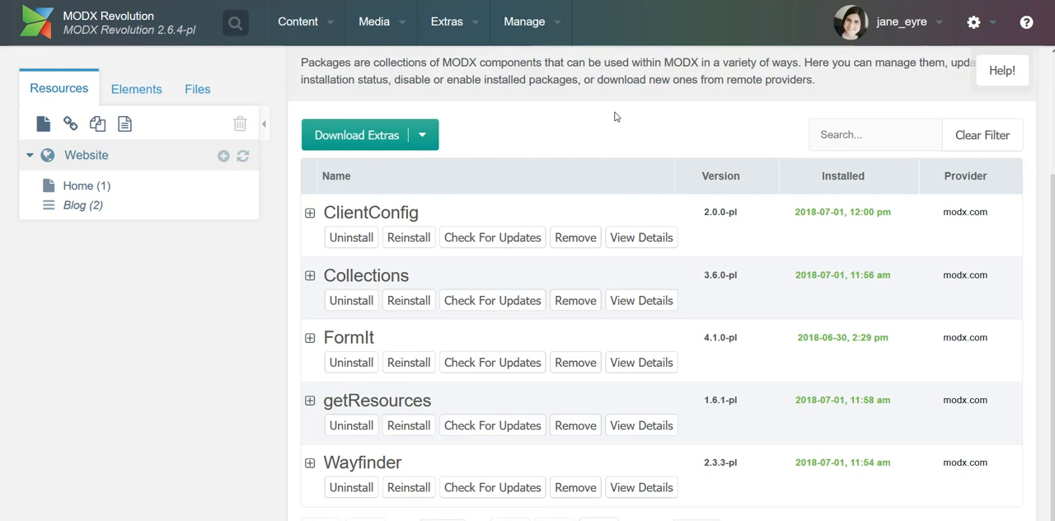
{"action": "mouse_move", "coordinate": [554, 132]}
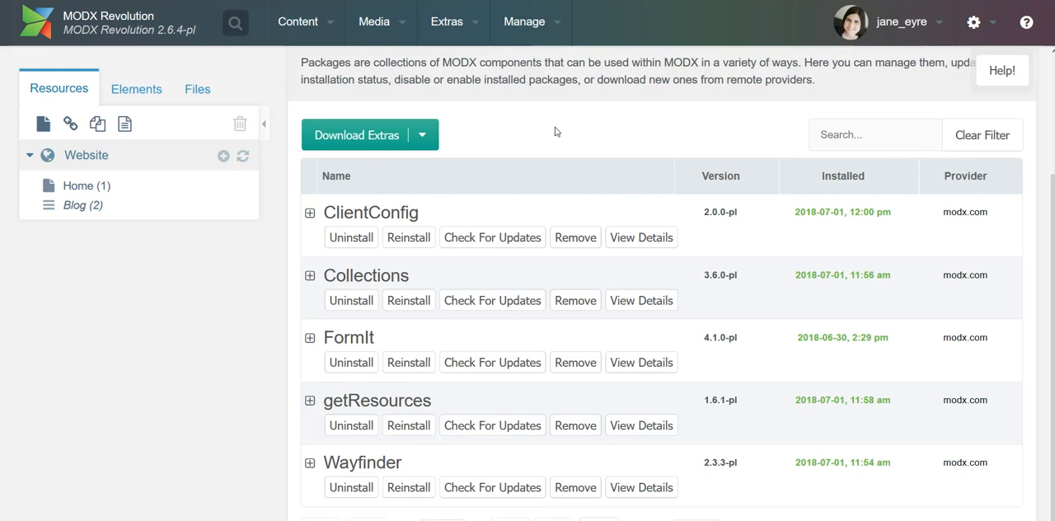
{"action": "mouse_move", "coordinate": [627, 156]}
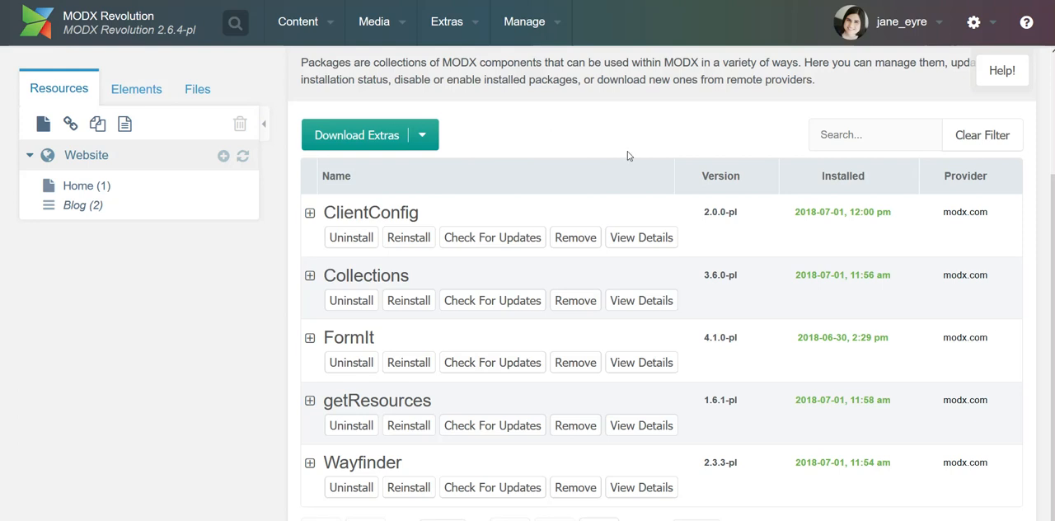
{"action": "mouse_move", "coordinate": [621, 127]}
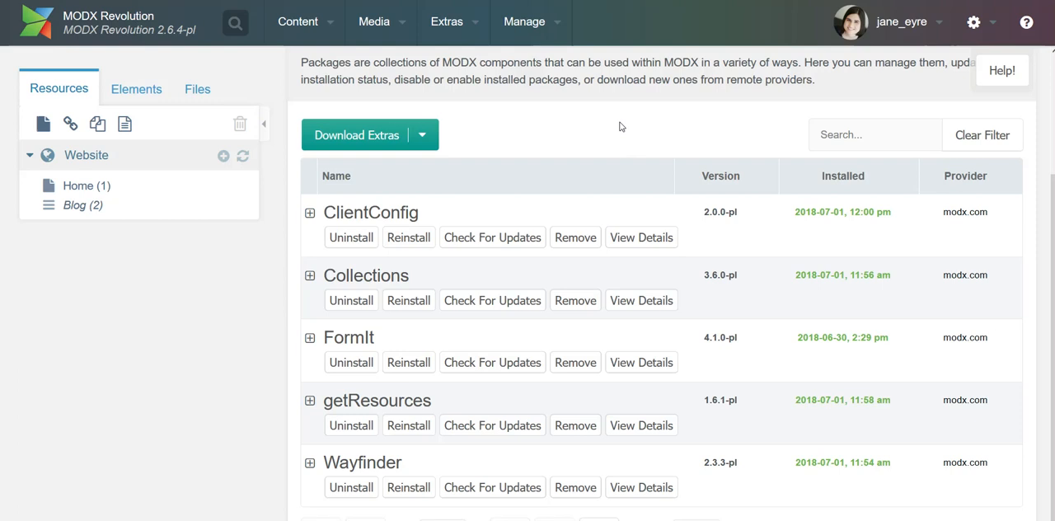